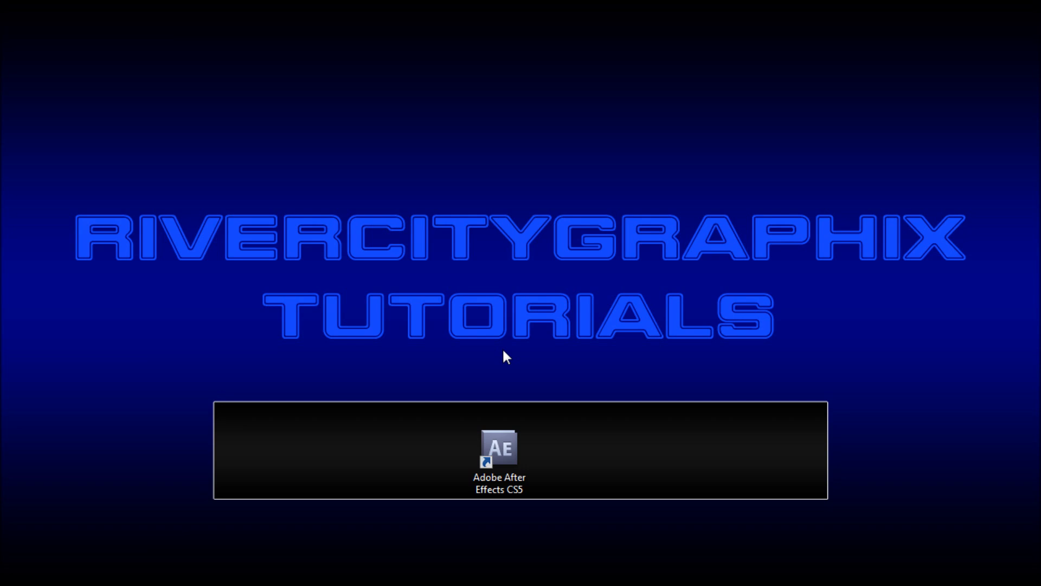
Launch Adobe After Effects CS5 from its desktop shortcut
double_click(499, 446)
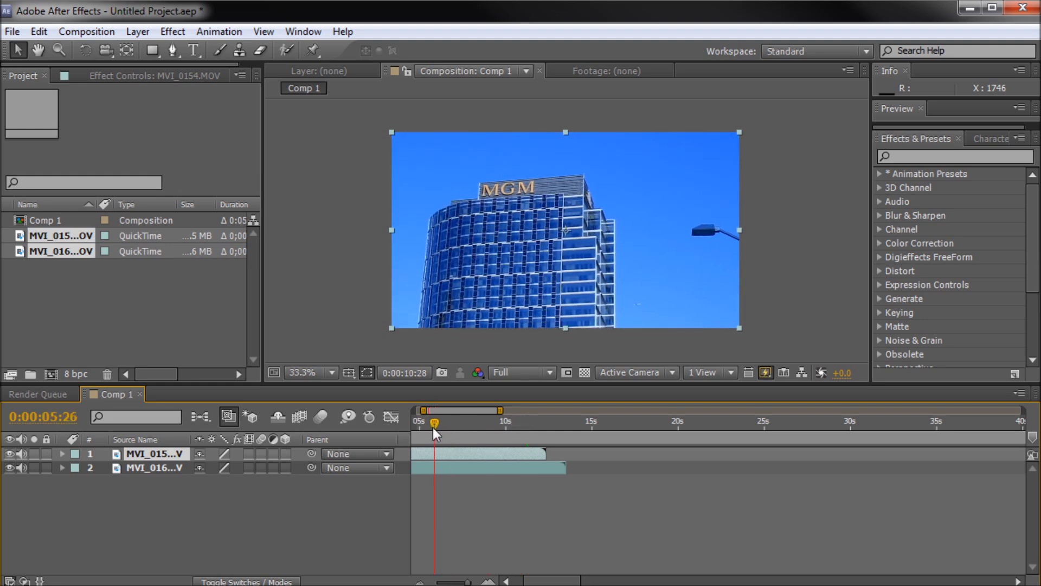
Slide the water tower clip later to overlap the MGM clip's end, scrubbing to check
drag(433, 423, 456, 423)
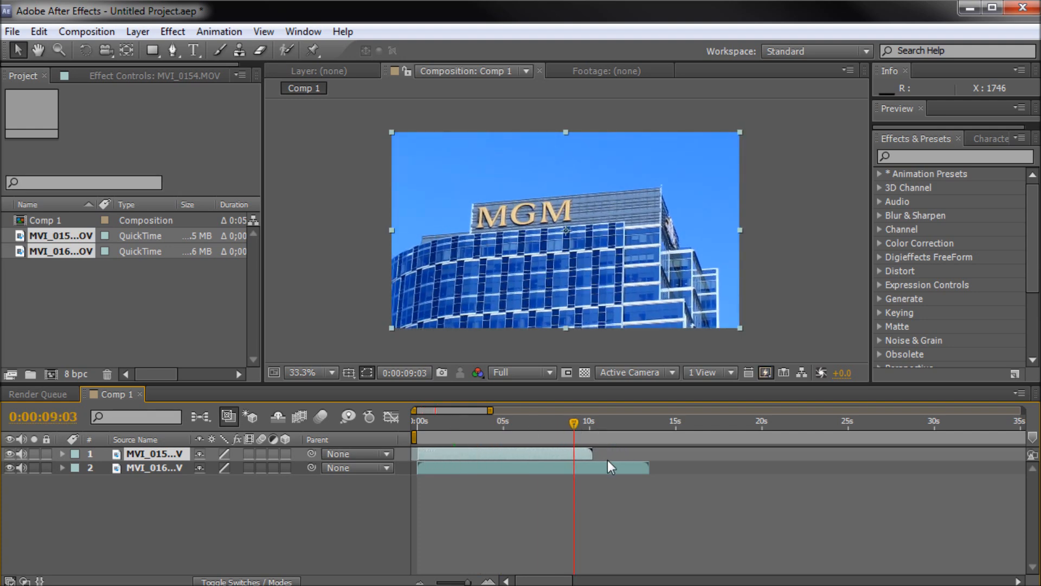
drag(532, 467, 710, 467)
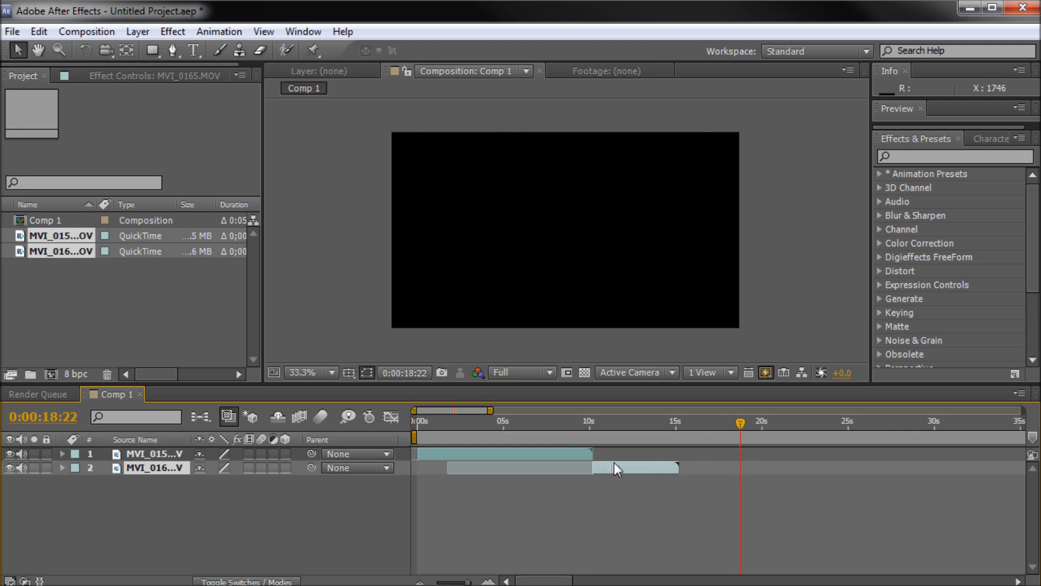
click(508, 422)
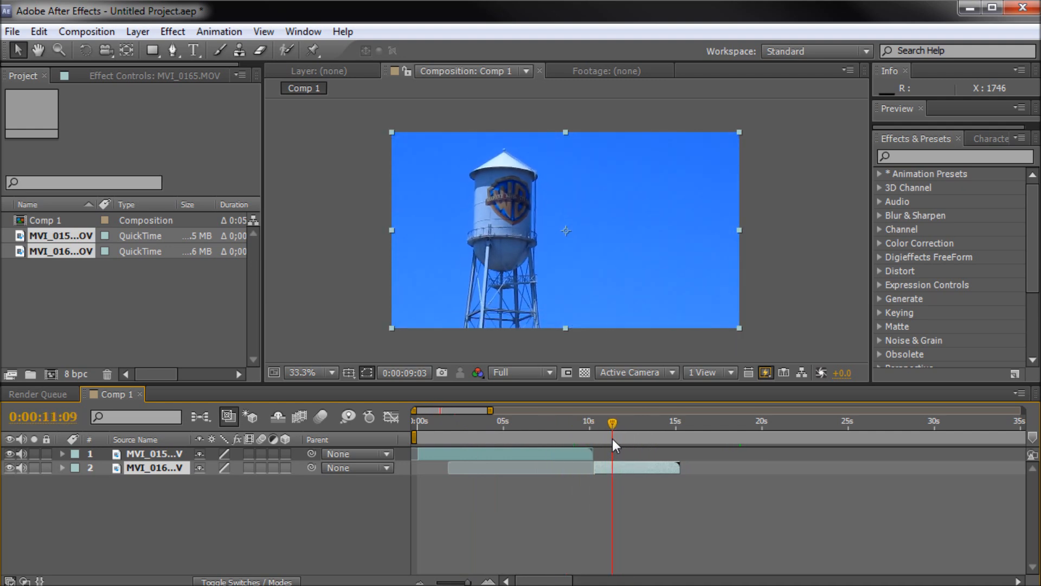
drag(611, 442, 585, 441)
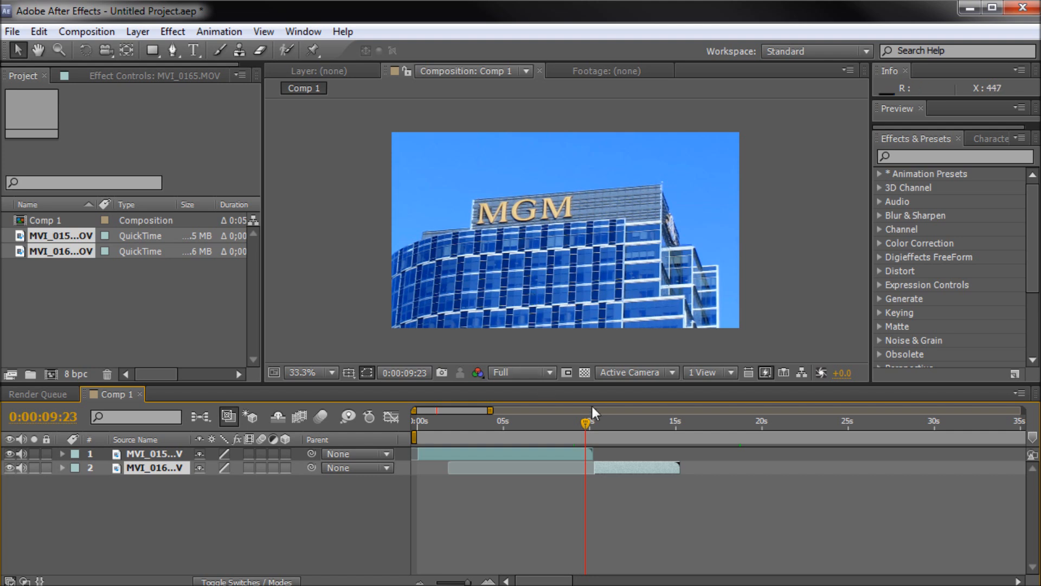
mouse_move(587, 429)
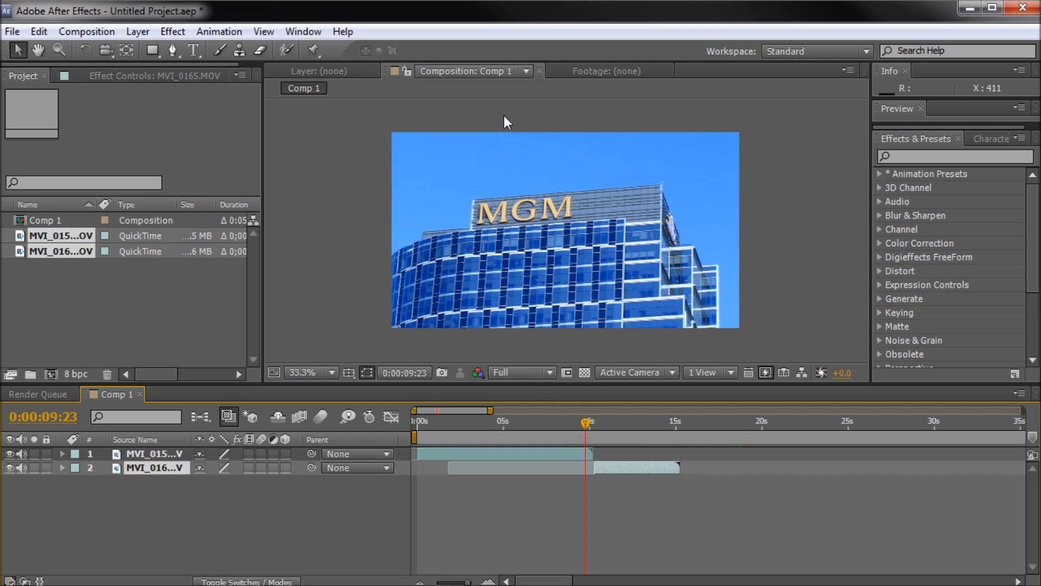
mouse_move(618, 397)
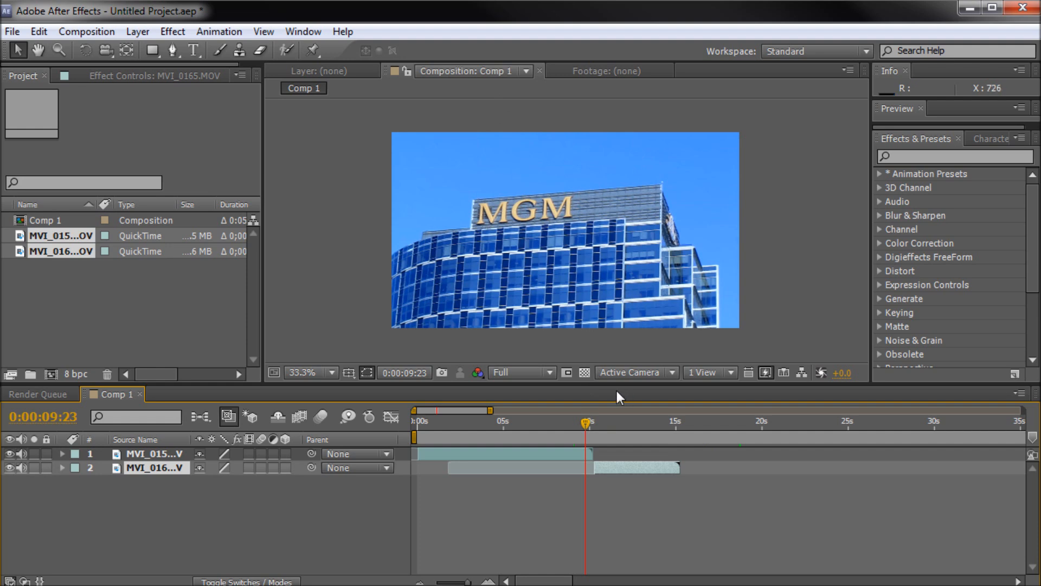
drag(585, 423, 488, 423)
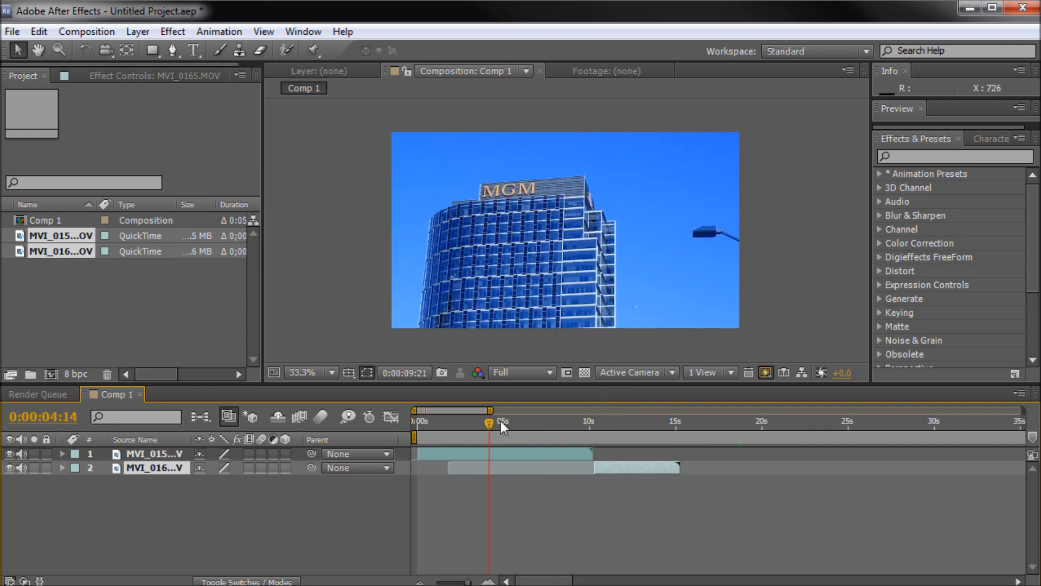
drag(501, 425, 588, 435)
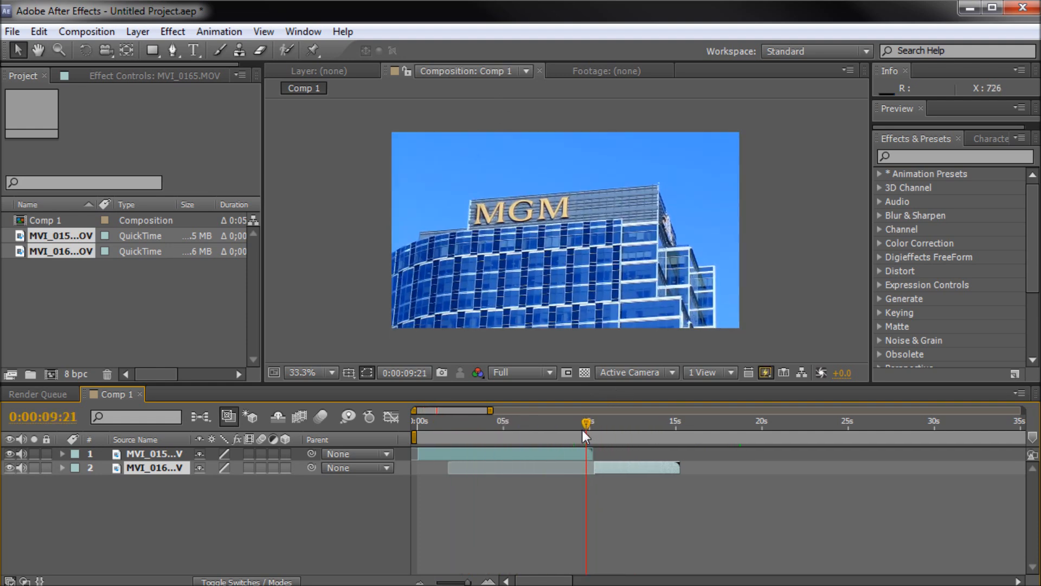
Select the MGM layer and search effects for 'page' to find CC Page Turn
click(505, 453)
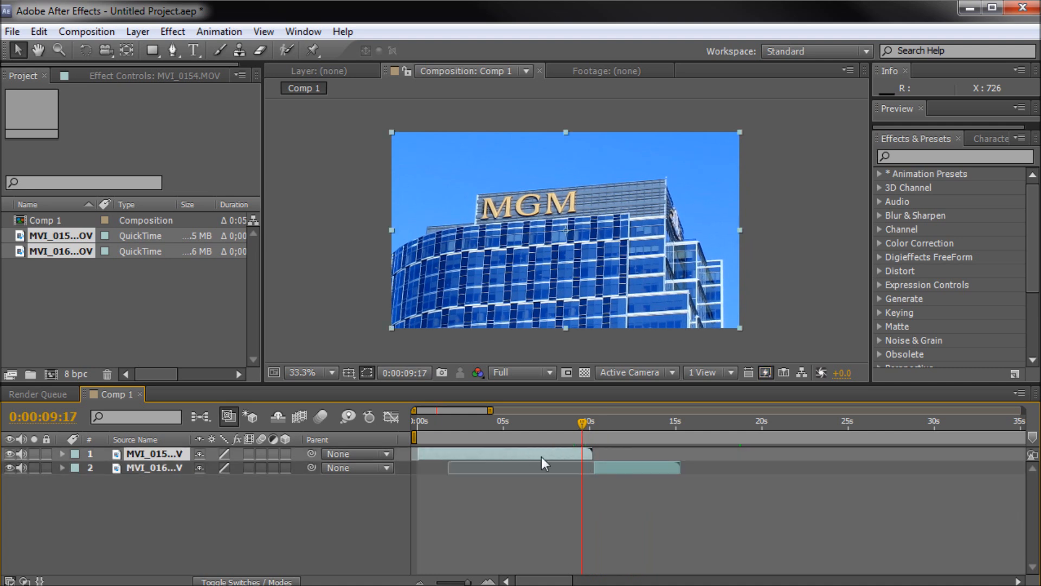
mouse_move(863, 165)
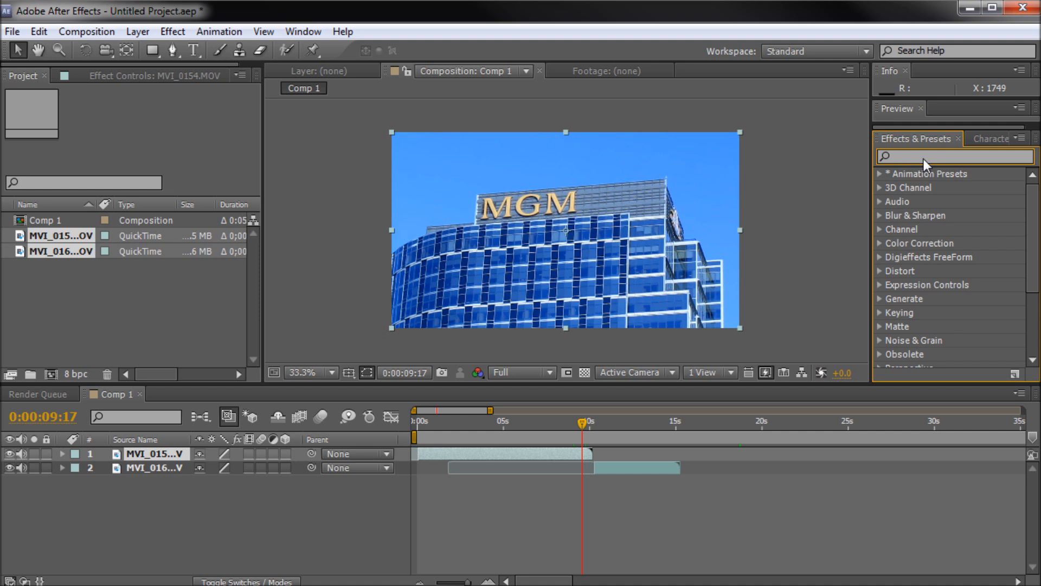
text(p)
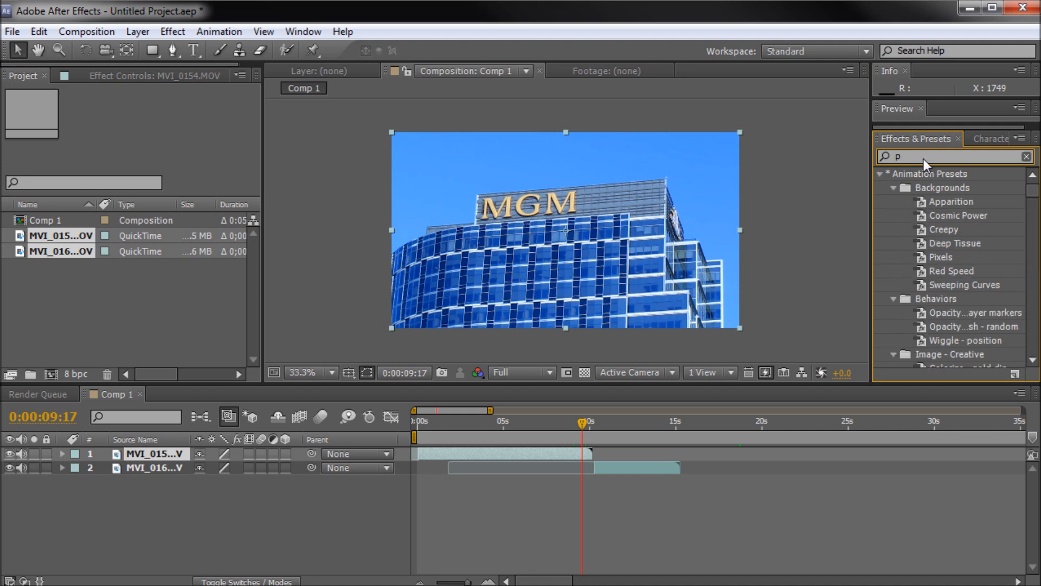
text(age)
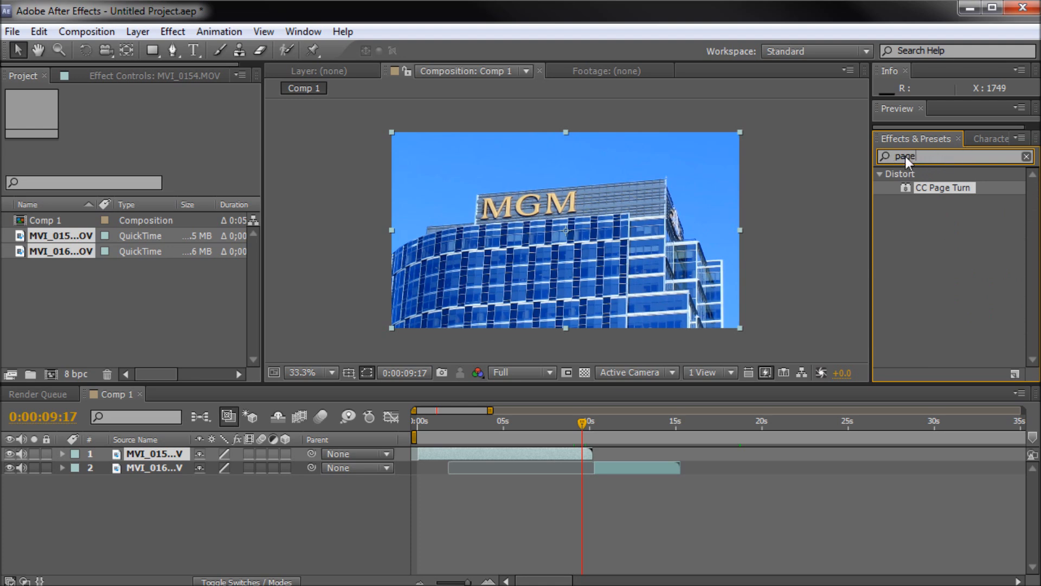
click(303, 32)
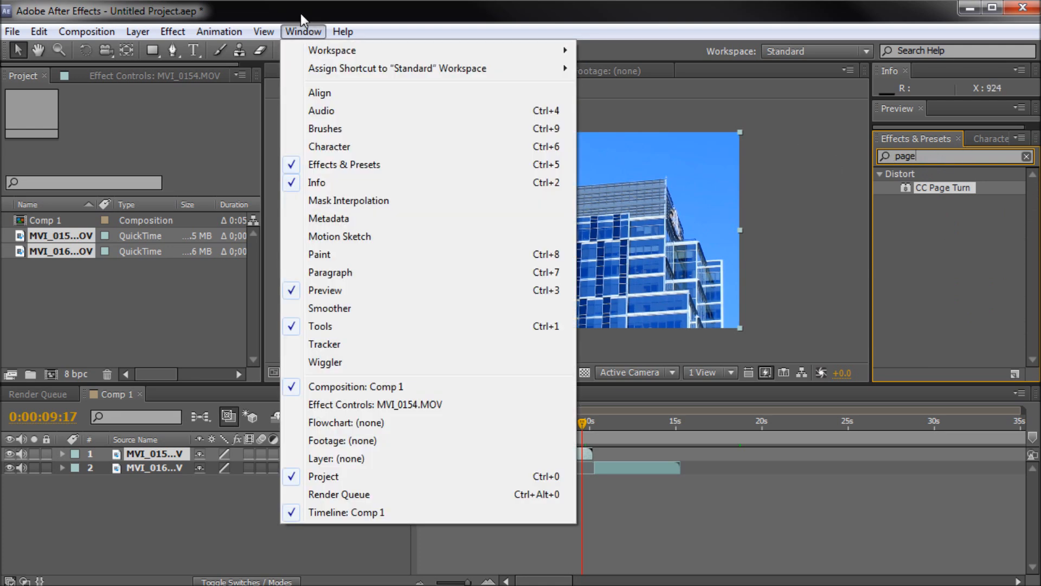
mouse_move(475, 128)
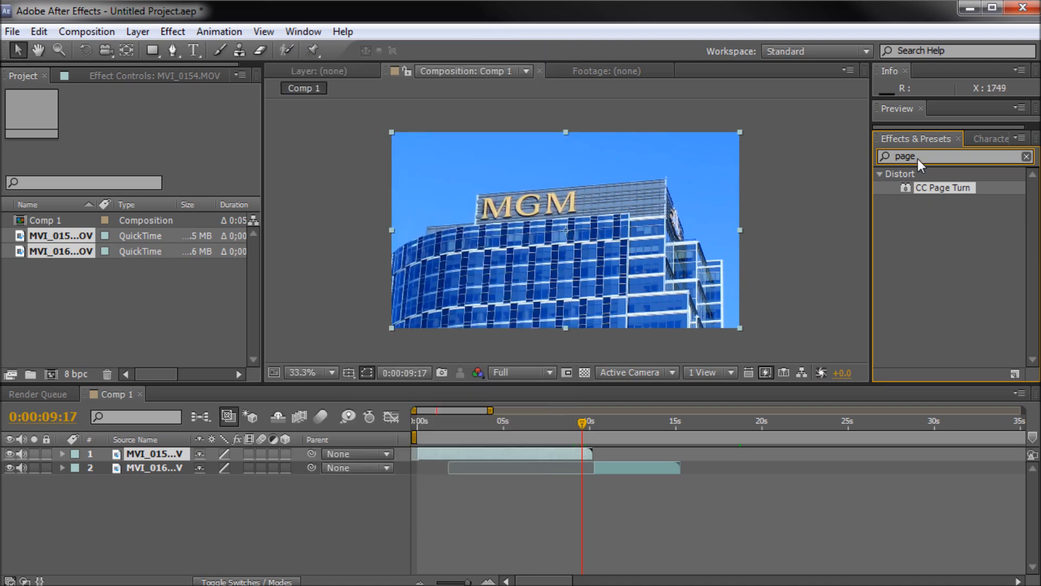
mouse_move(923, 193)
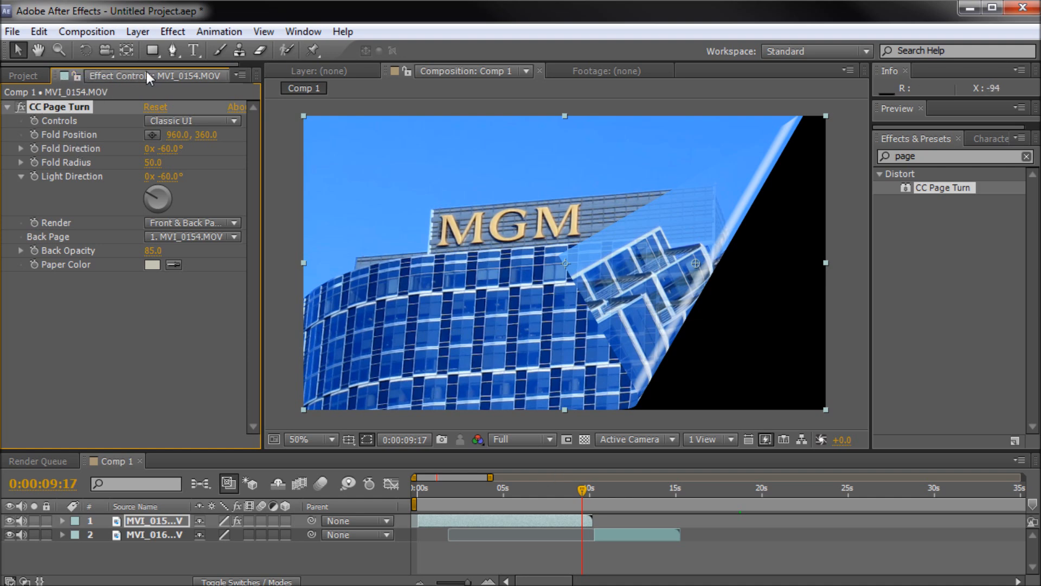
Bring the CC Page Turn settings forward and move the current time to about 10 seconds
click(302, 32)
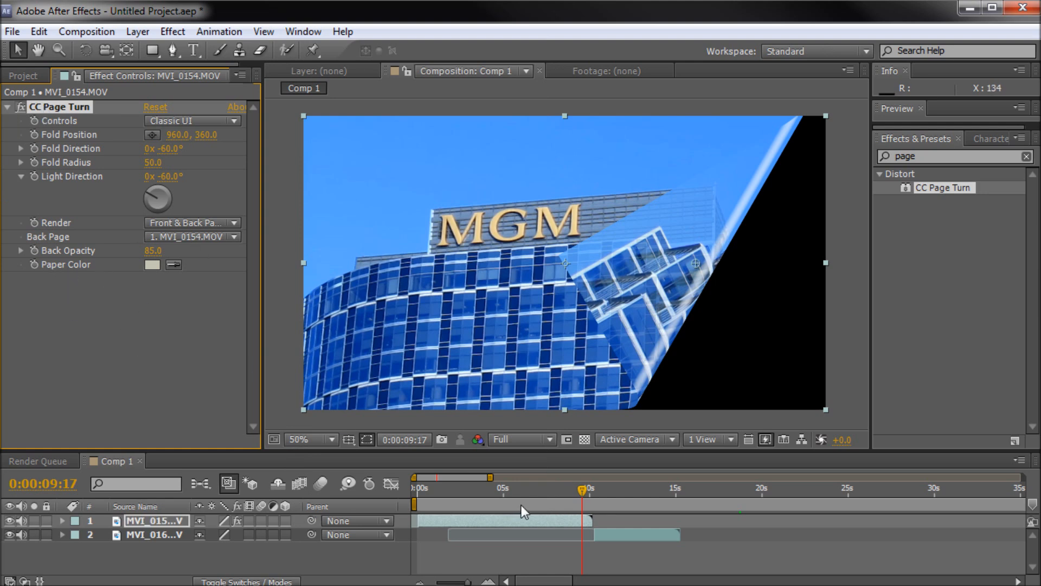
drag(581, 490, 560, 489)
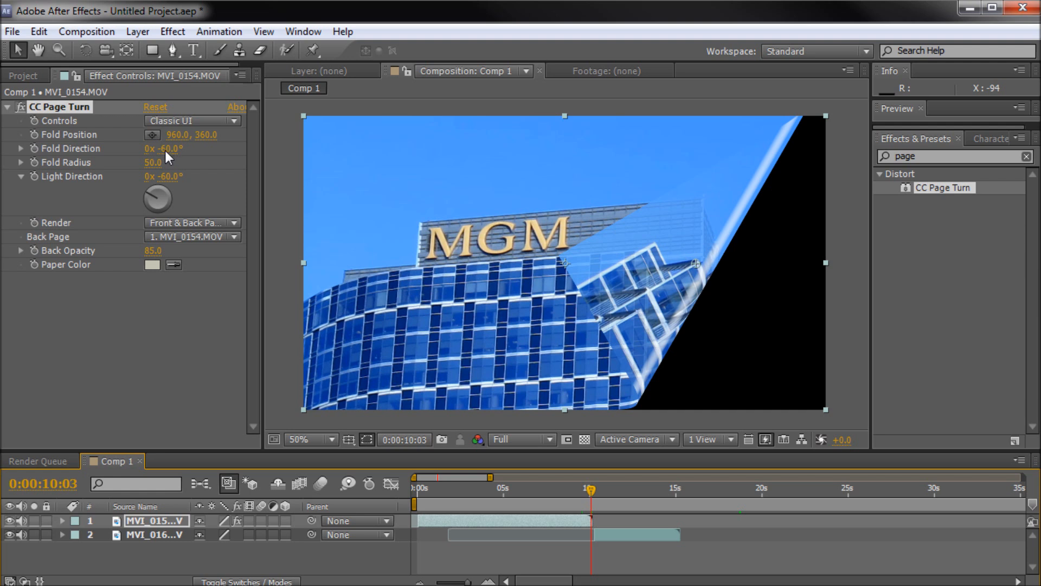
mouse_move(107, 146)
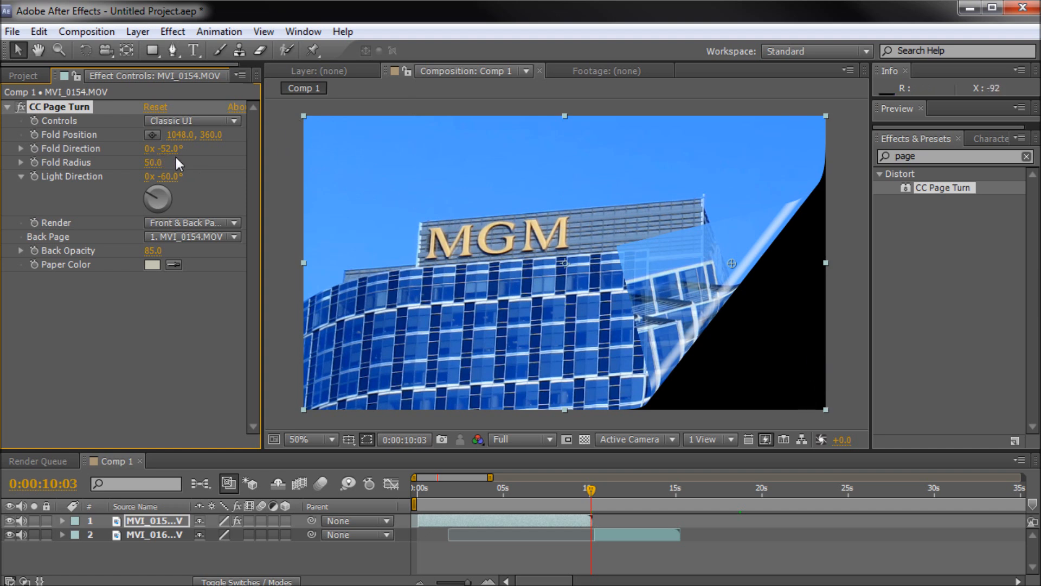
mouse_move(672, 236)
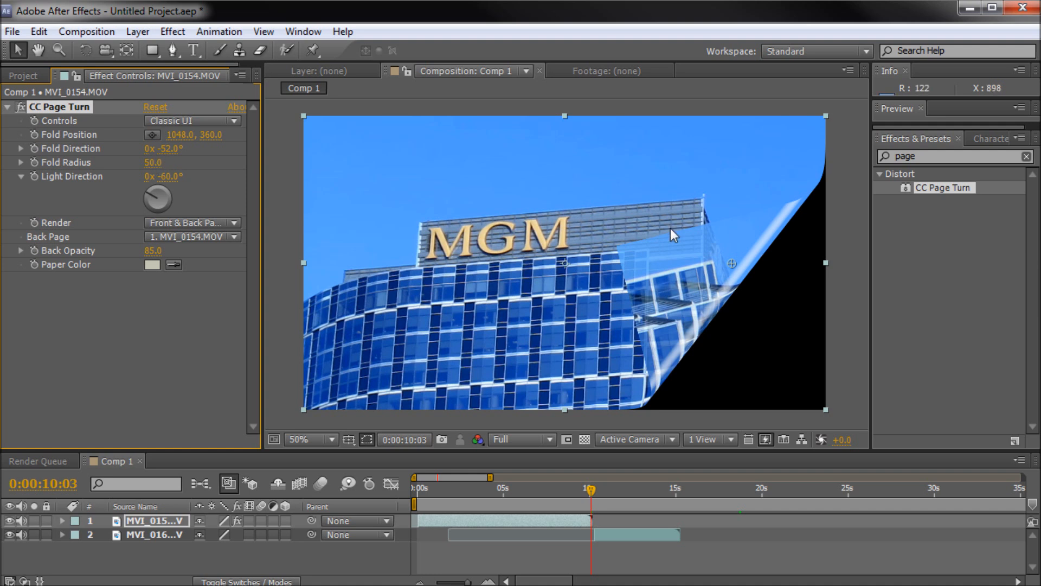
mouse_move(683, 356)
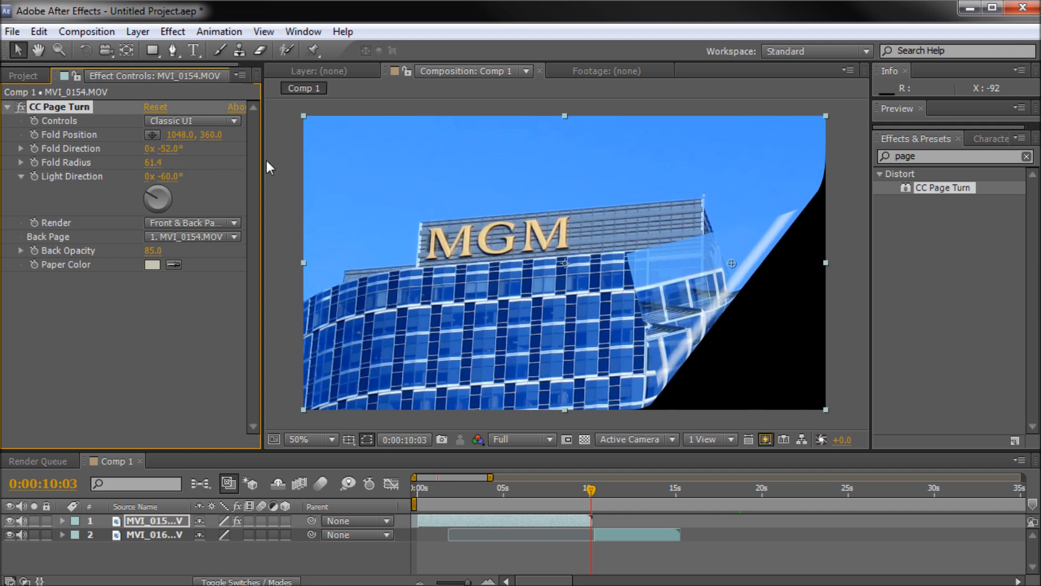
Raise the CC Page Turn fold radius to about 122.4 for a wider curl
drag(163, 163, 153, 162)
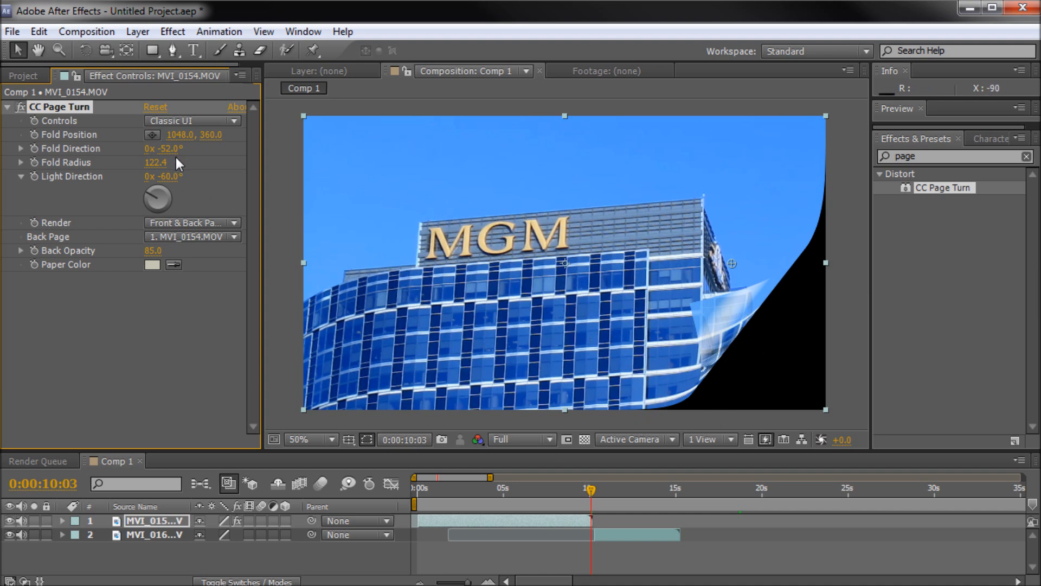
mouse_move(140, 168)
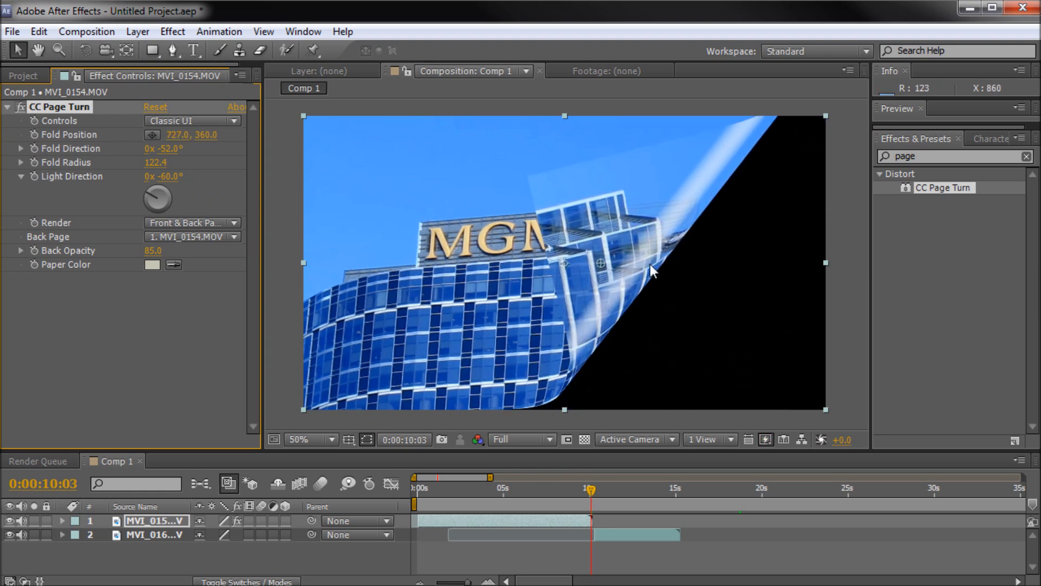
Rotate the light direction to -34° and keep Render set to Front & Back Page
drag(157, 199, 157, 189)
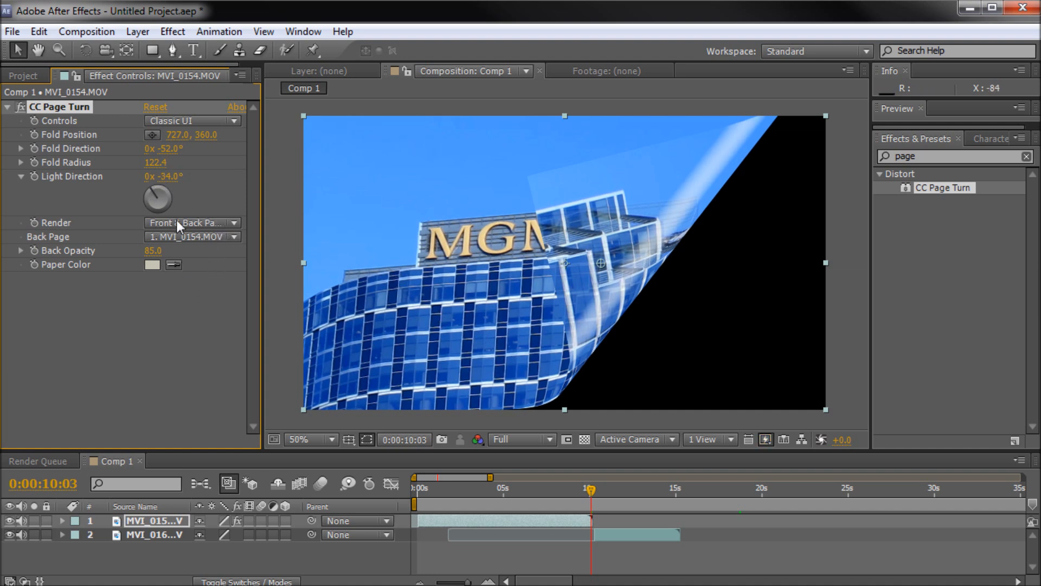
click(193, 222)
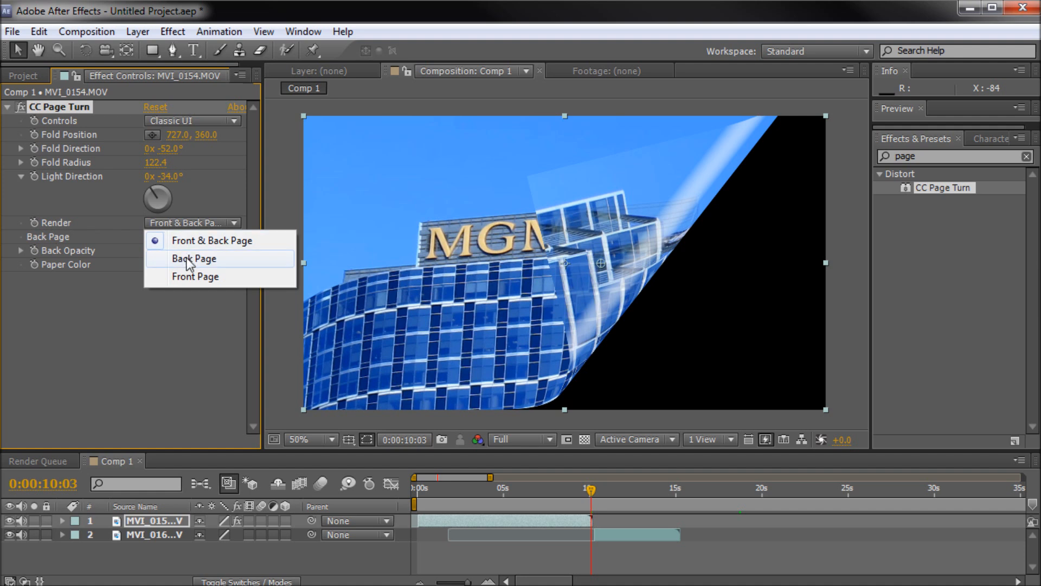
click(195, 276)
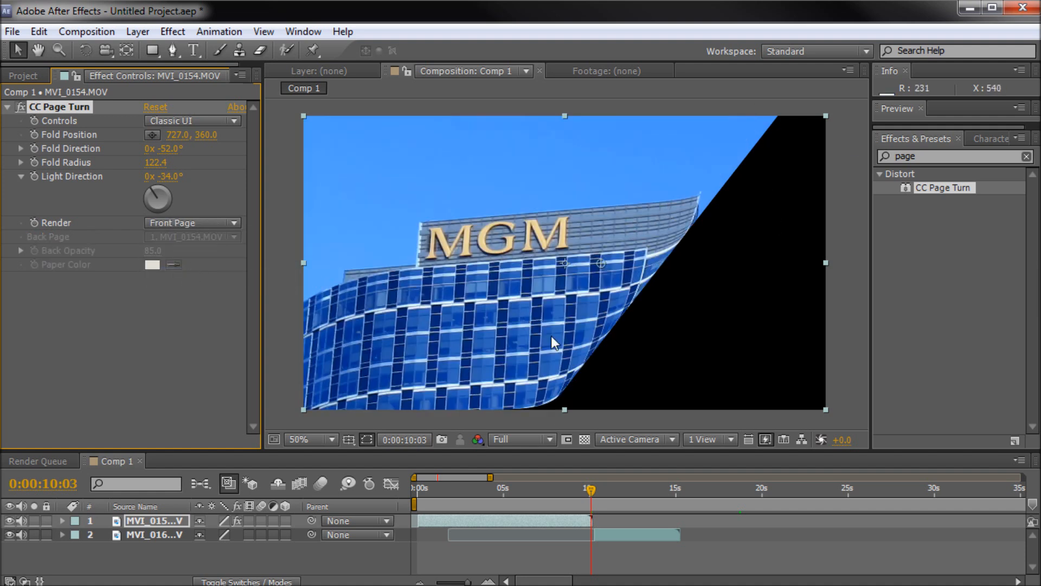
click(193, 223)
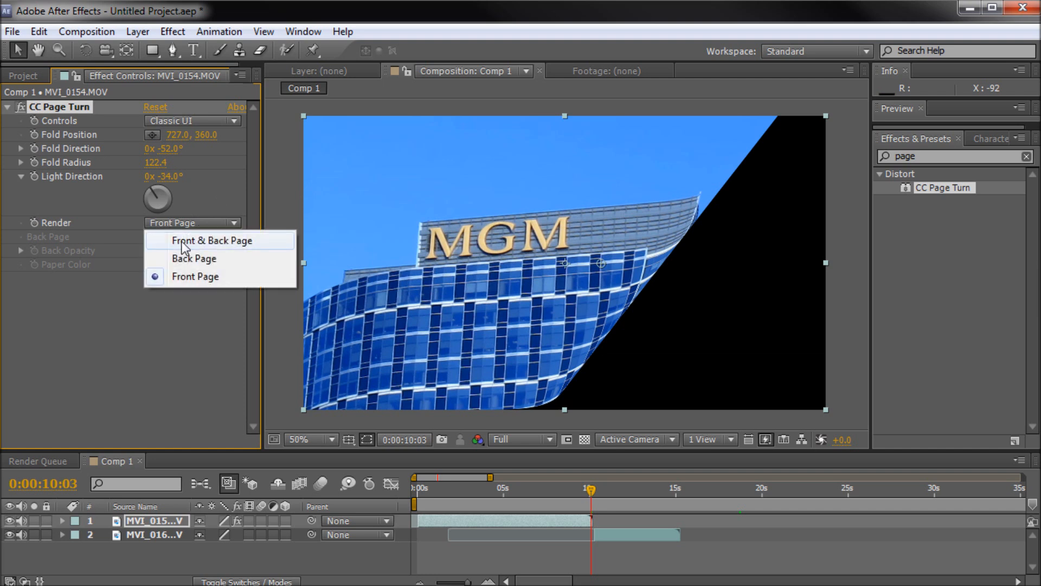
click(211, 241)
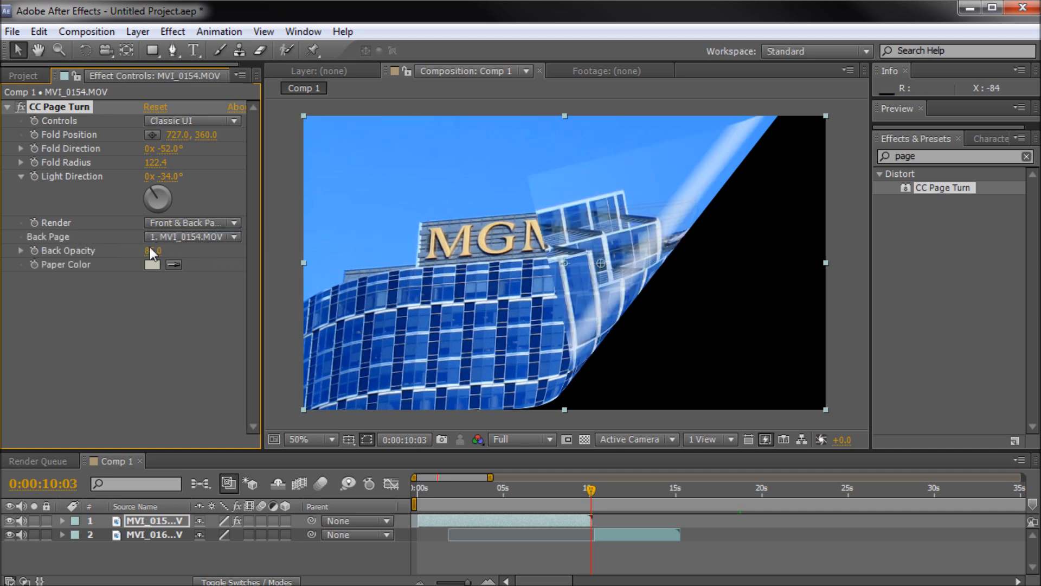
click(193, 237)
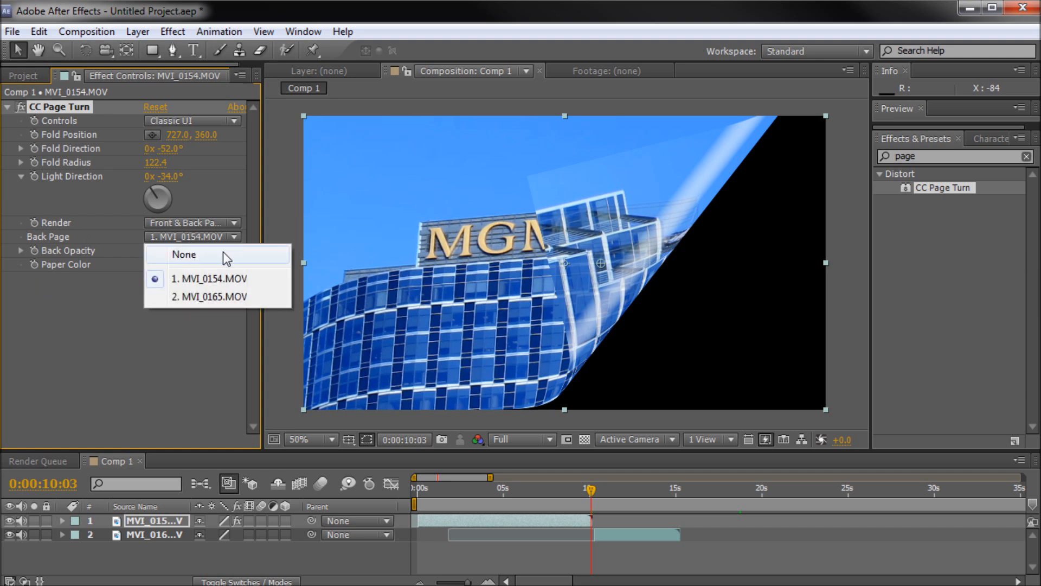
click(184, 254)
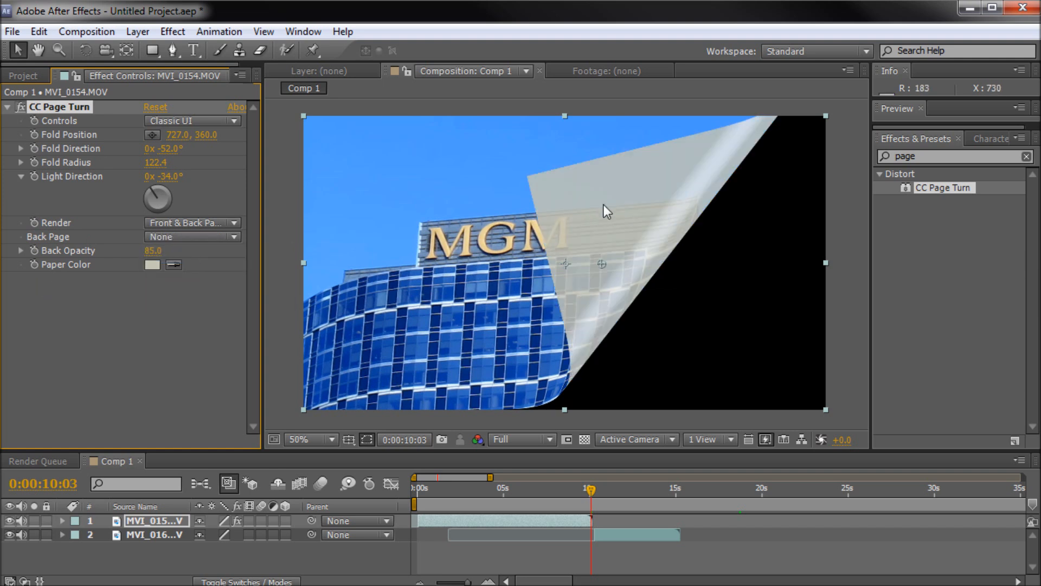
mouse_move(145, 274)
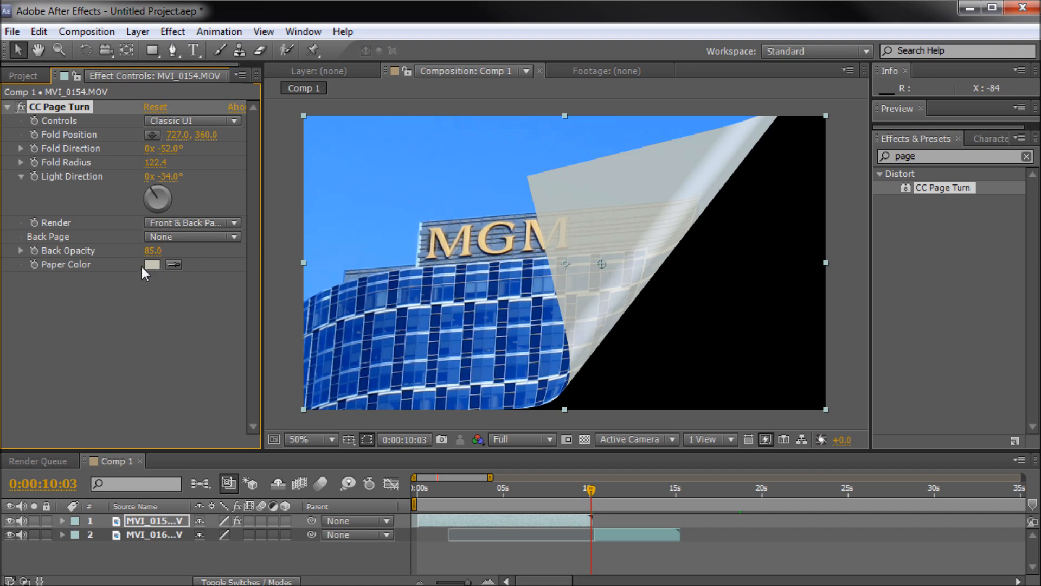
mouse_move(451, 232)
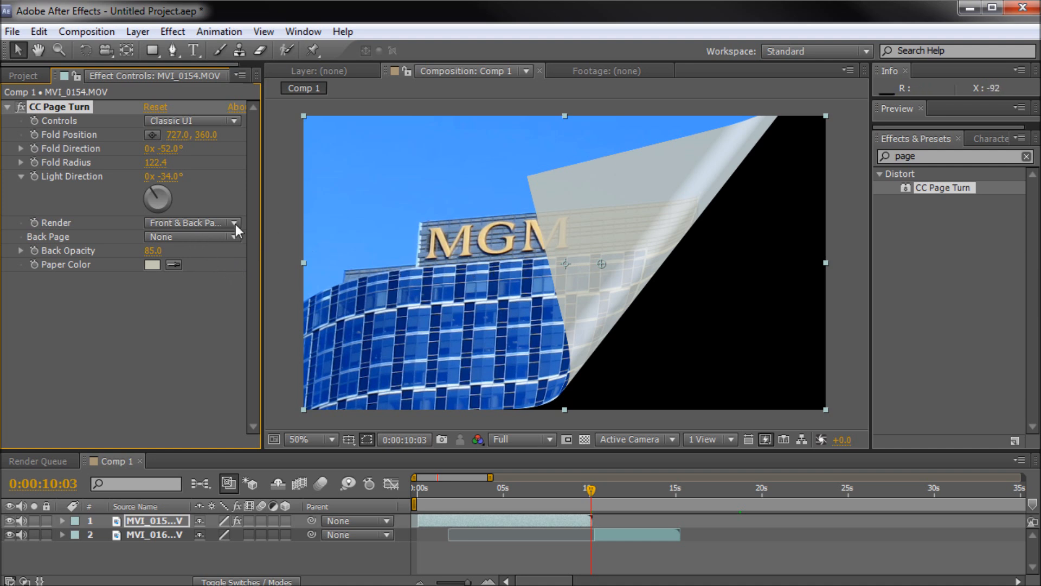
click(191, 237)
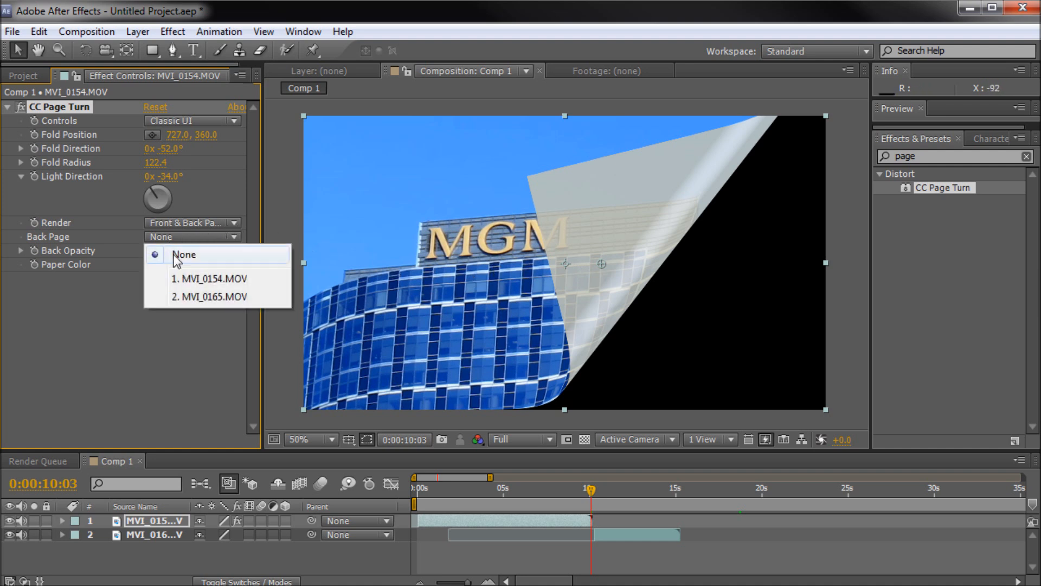
click(210, 278)
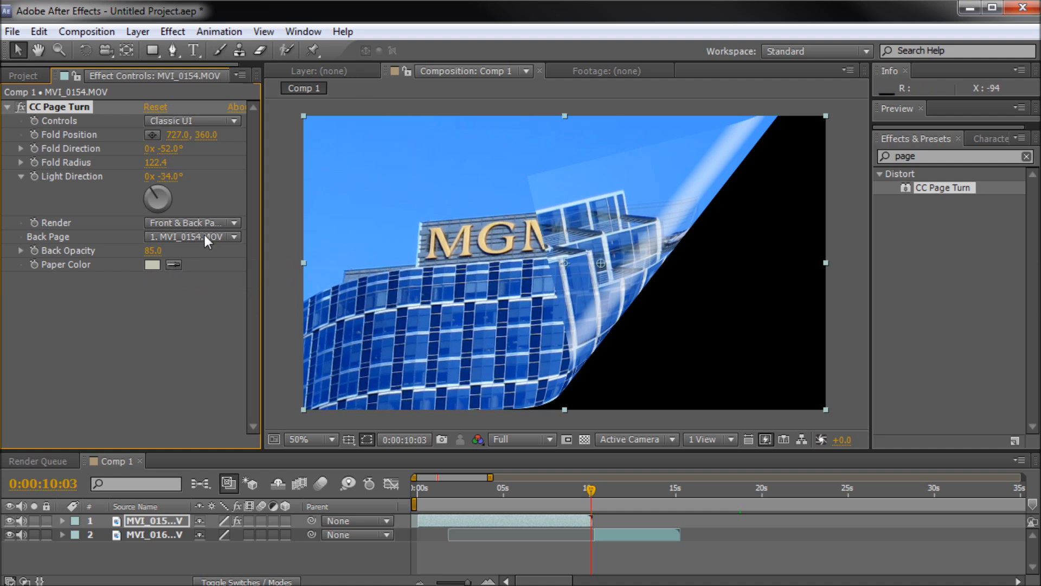
click(192, 237)
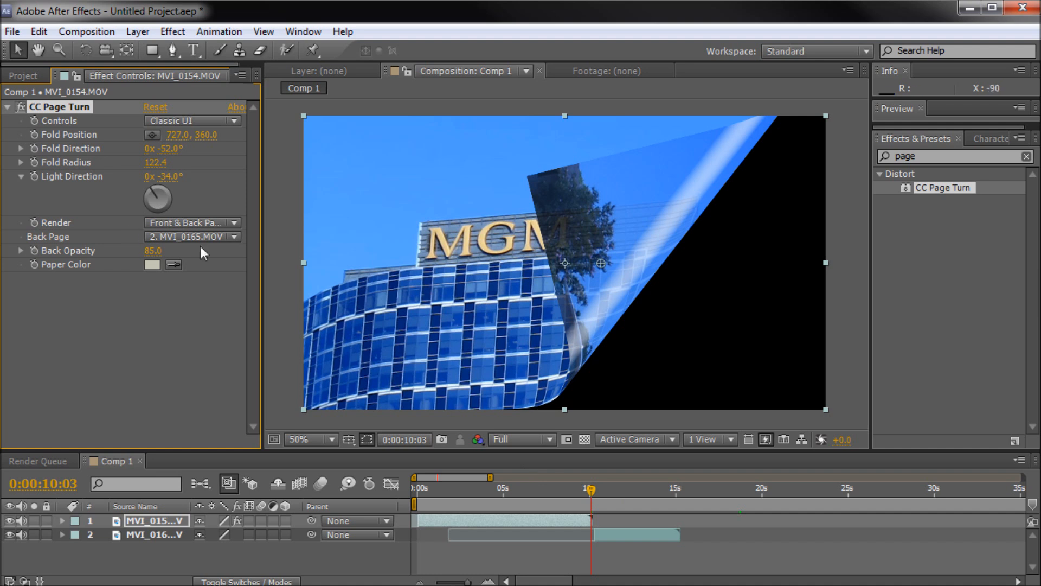
mouse_move(286, 294)
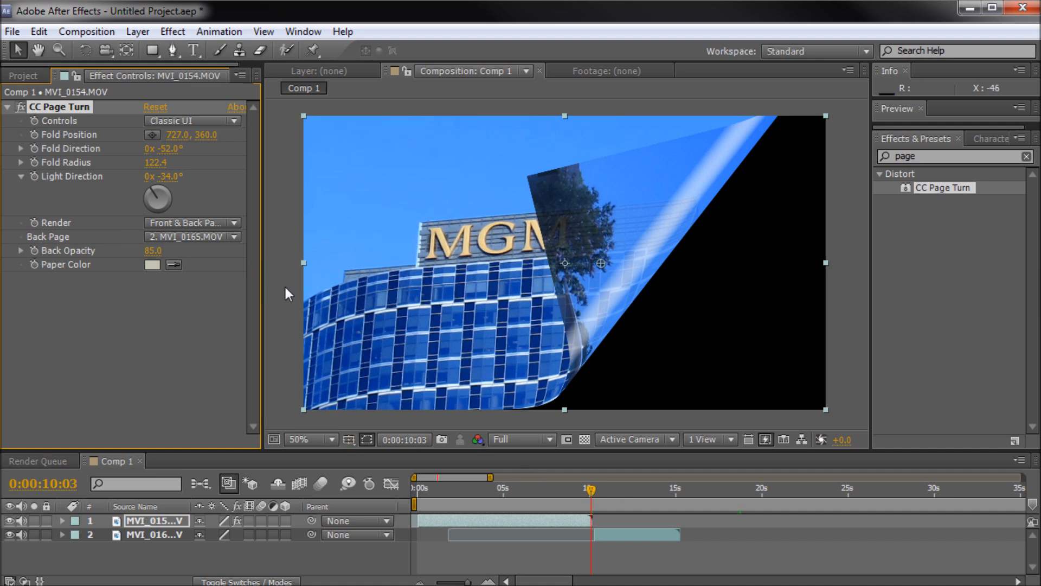
mouse_move(636, 267)
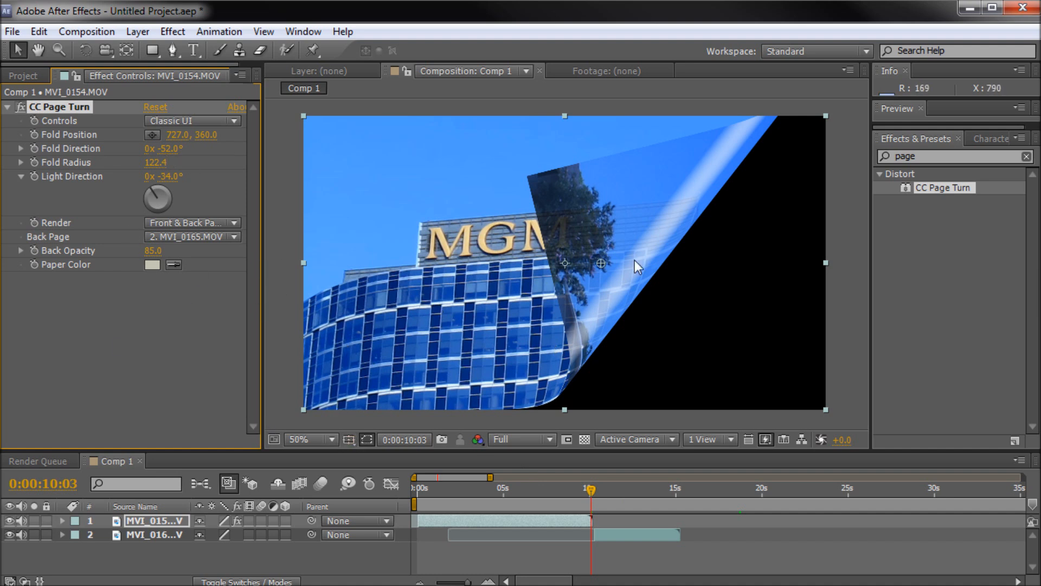
mouse_move(702, 20)
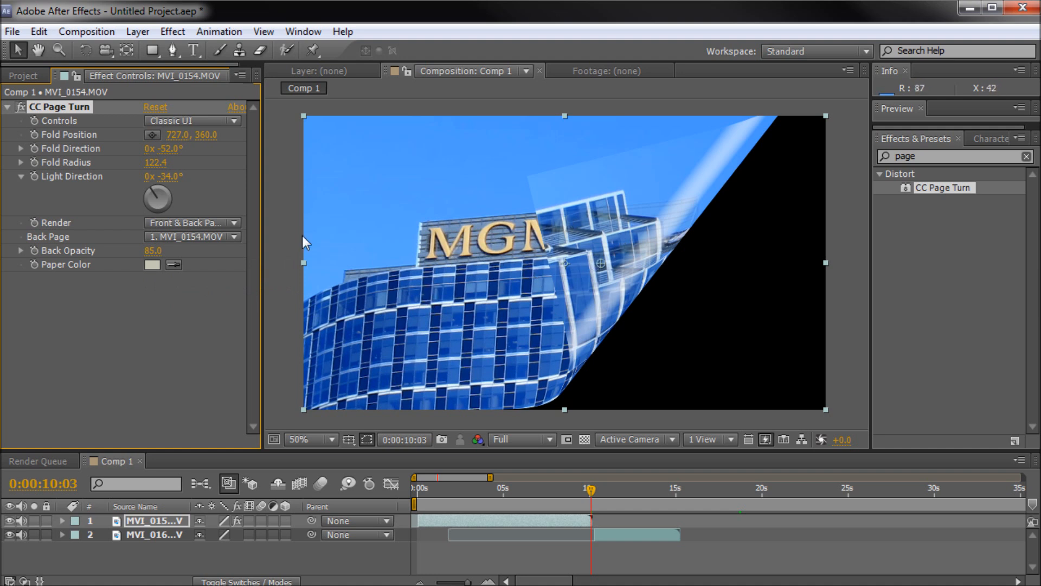
mouse_move(483, 263)
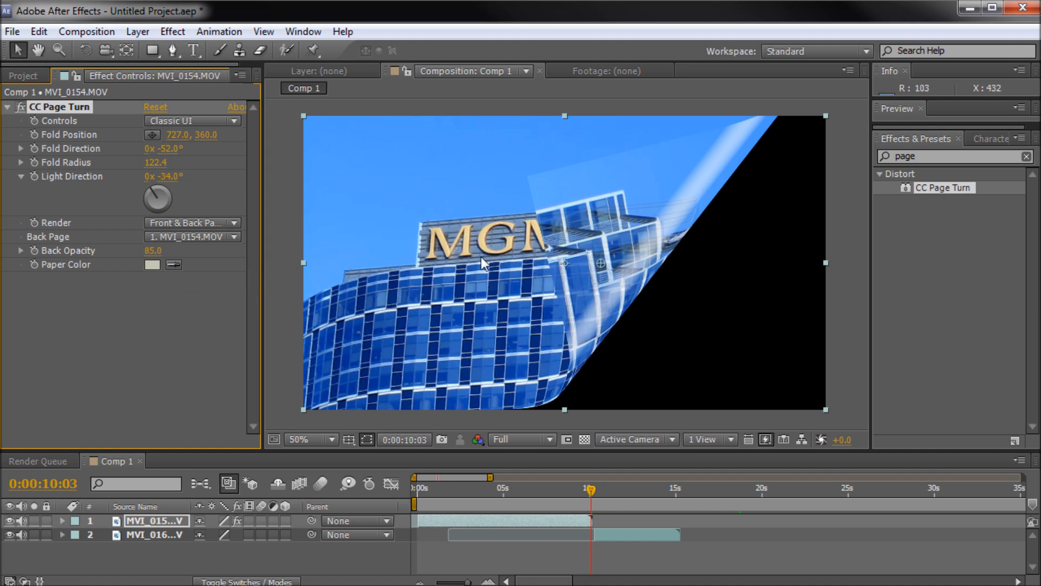
Scrub the timeline and set the current time to 9 seconds
drag(589, 488, 586, 488)
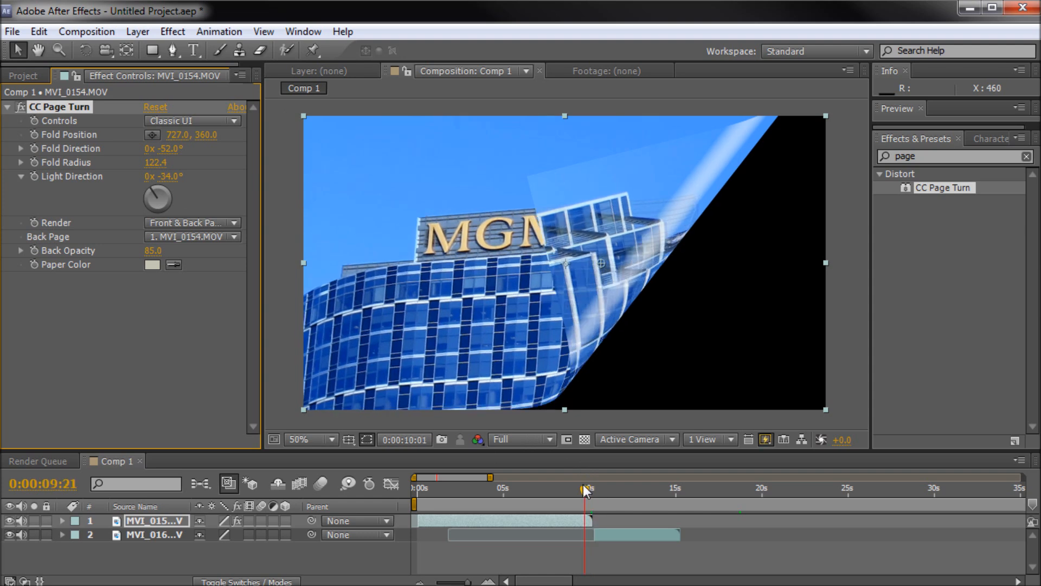
drag(585, 489, 555, 489)
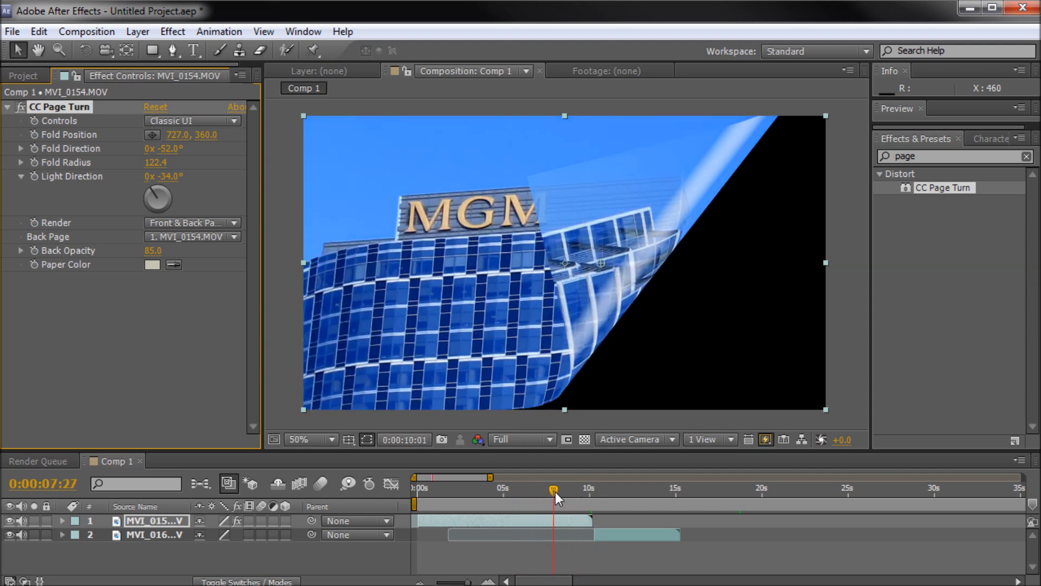
drag(554, 489, 573, 490)
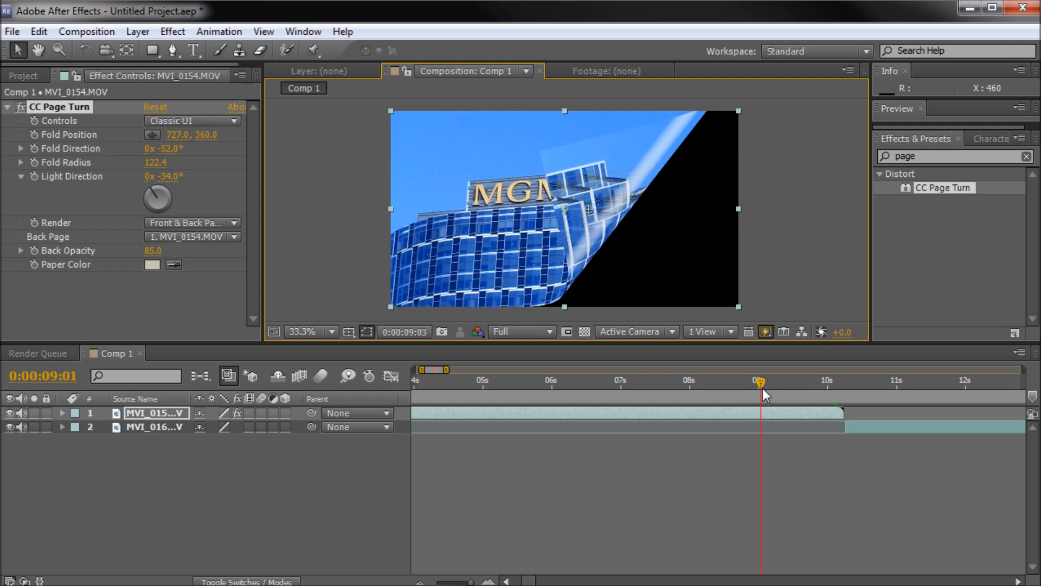
drag(764, 394, 759, 381)
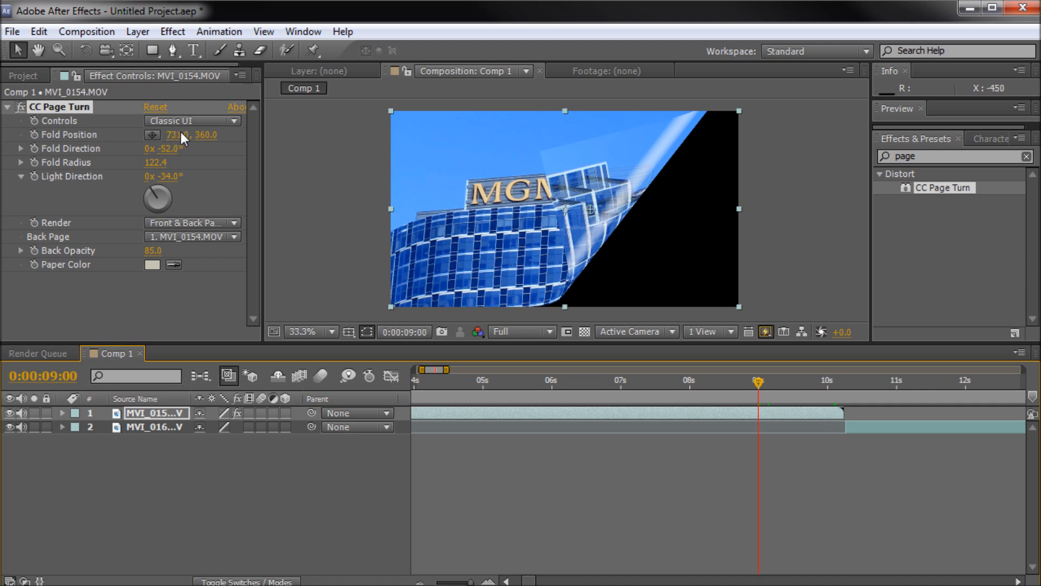
Push the fold position off the right edge to about 1442, 360
drag(179, 135, 193, 135)
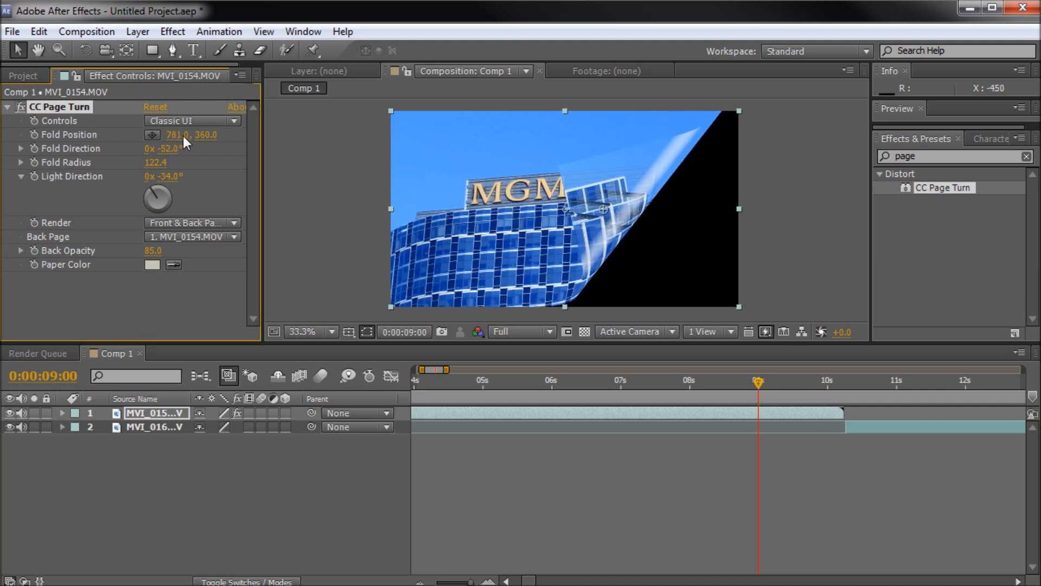
drag(179, 135, 192, 135)
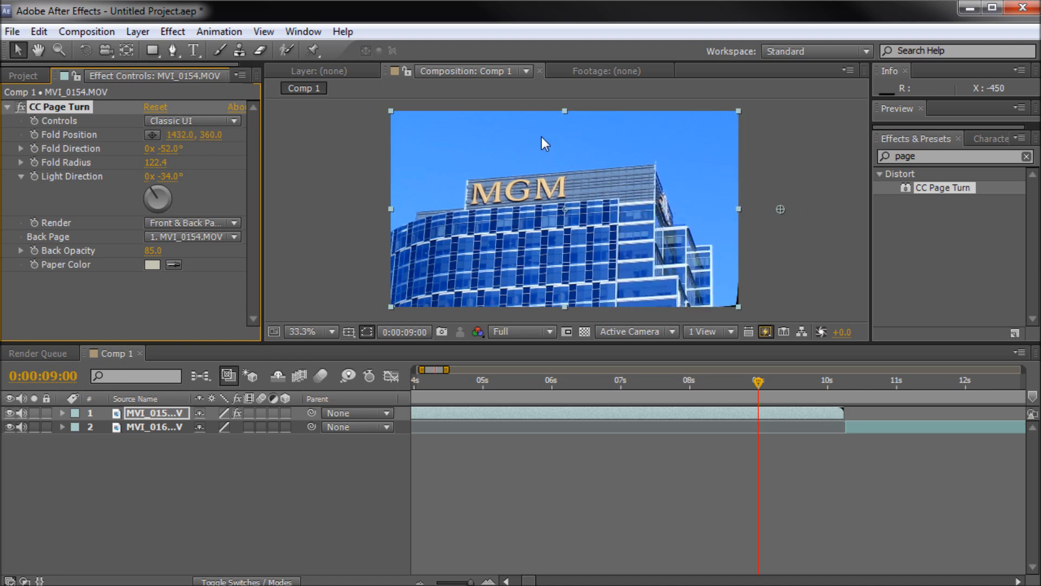
drag(781, 209, 784, 213)
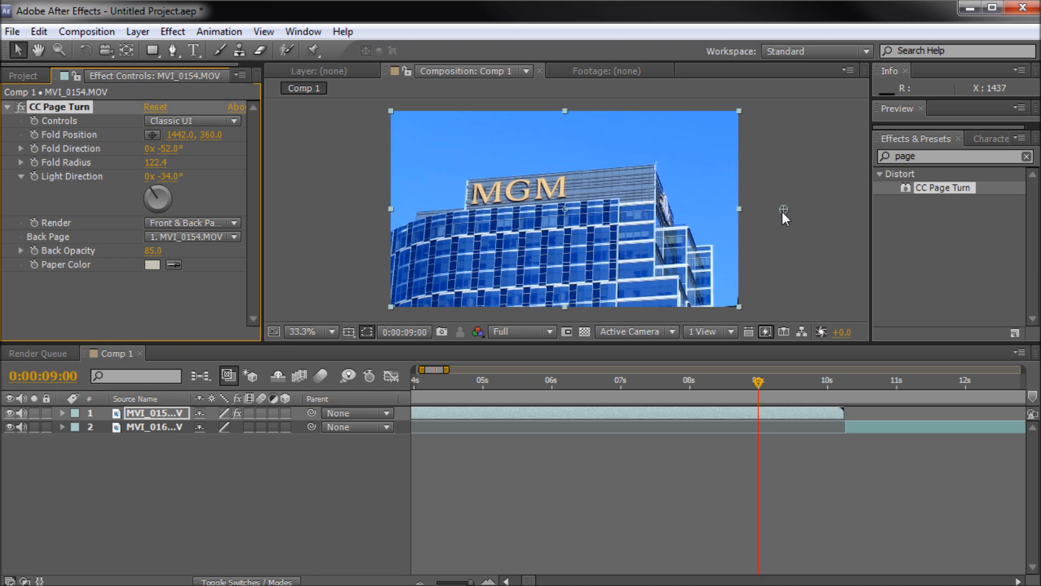
mouse_move(415, 229)
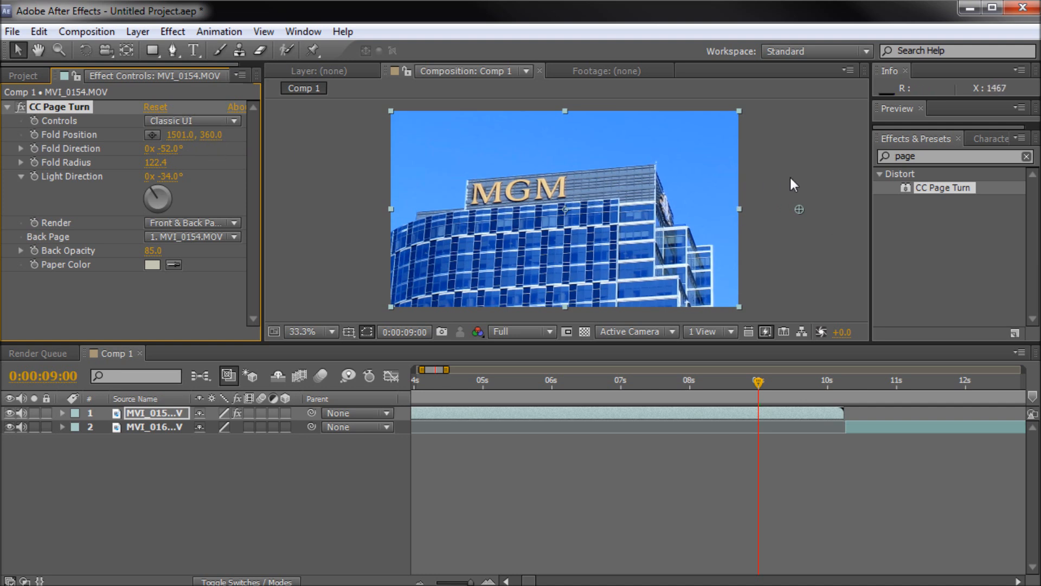
mouse_move(38, 166)
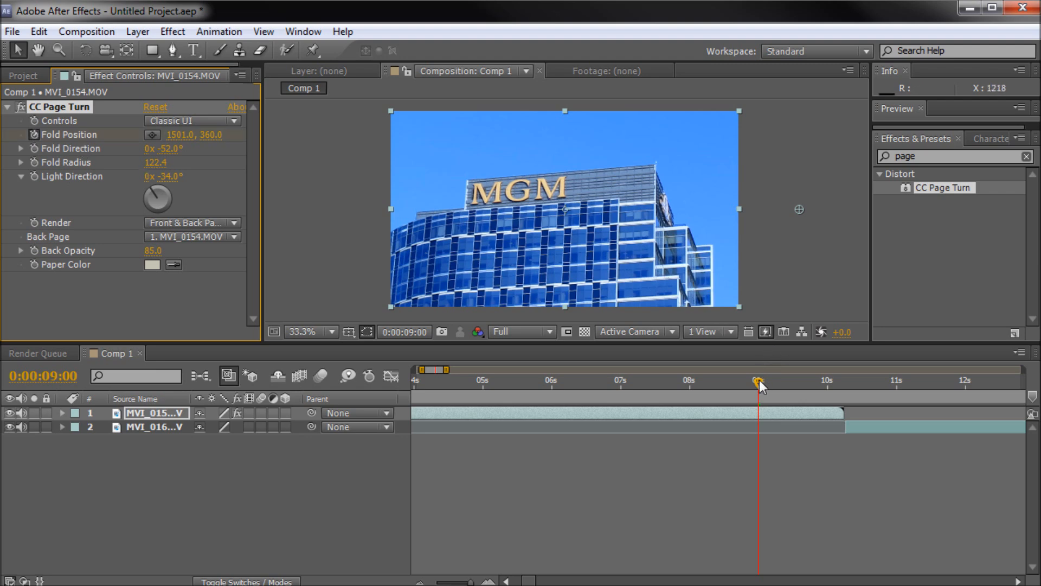
Go to the MGM clip's last frame and twirl open Effects > CC Page Turn
drag(760, 384, 839, 384)
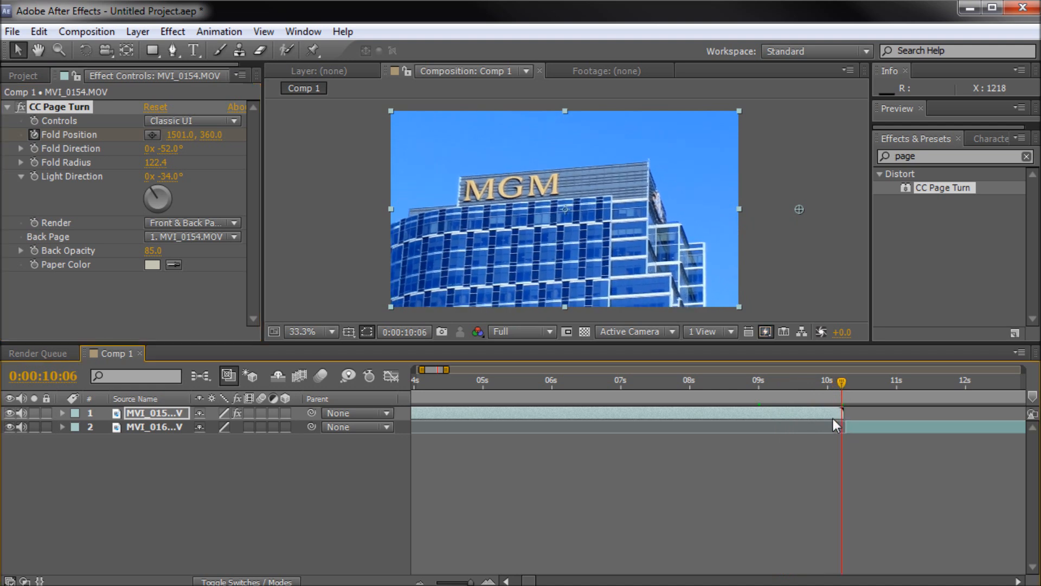
click(61, 412)
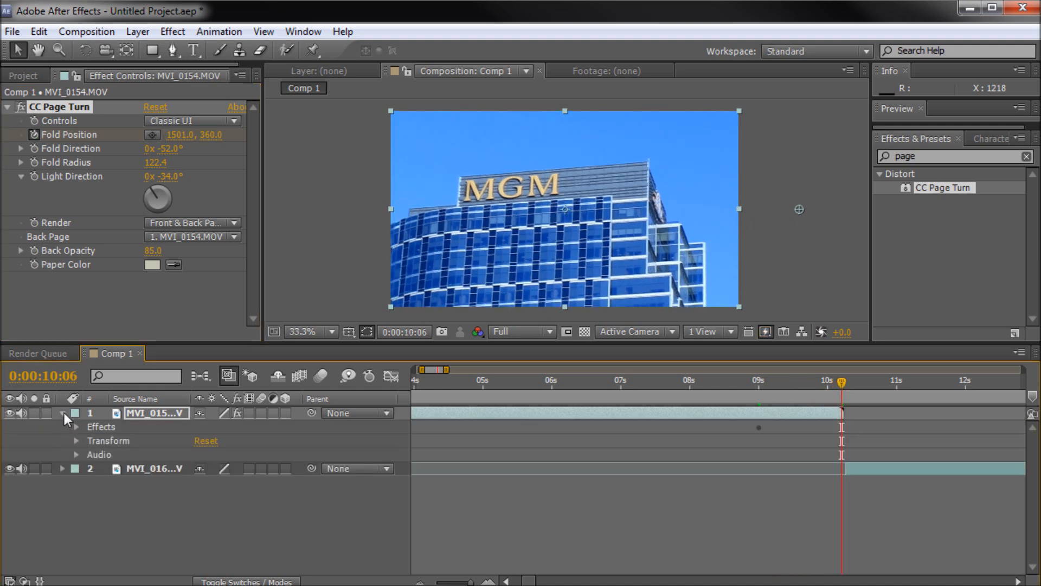
click(75, 427)
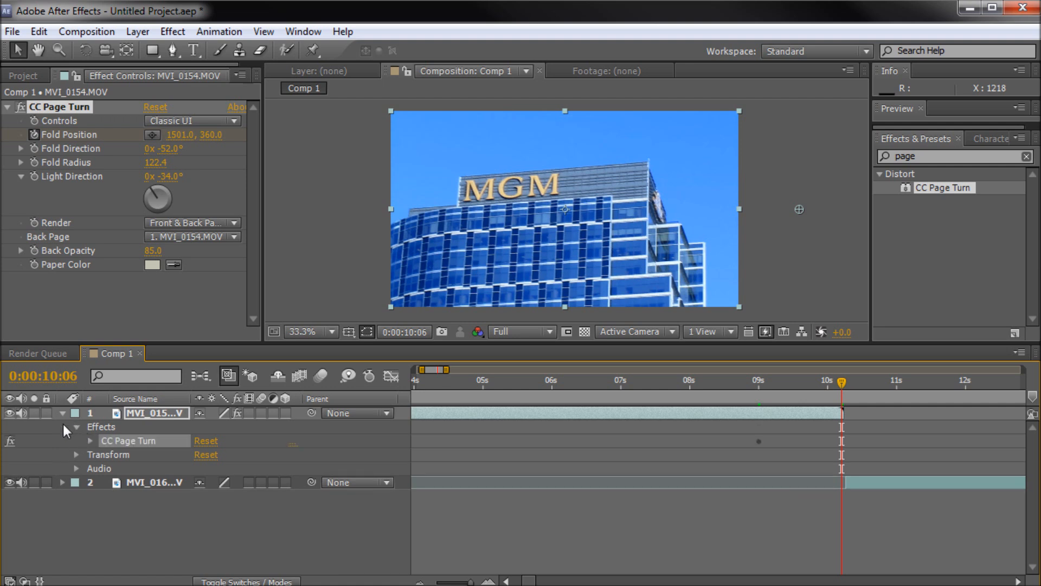
click(90, 440)
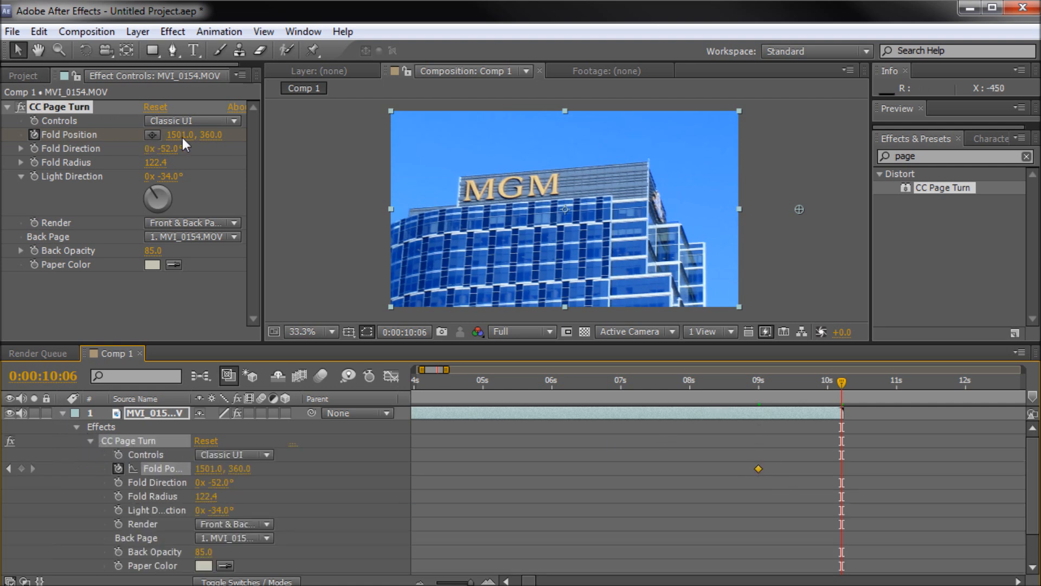
Drag Fold Position to -476 so the clip peels fully away, then return before the peel
drag(800, 209, 734, 209)
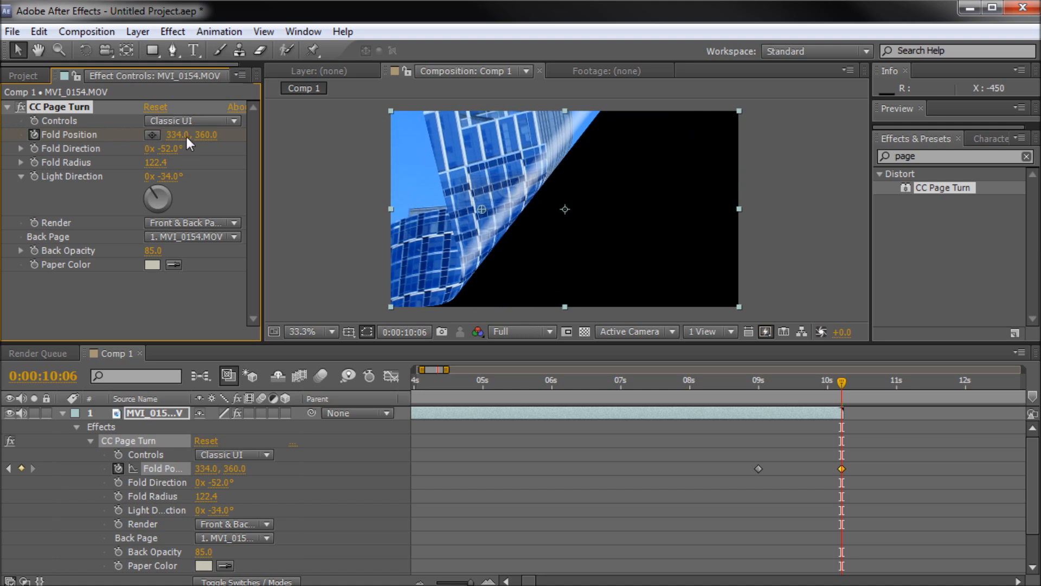
drag(210, 135, 186, 135)
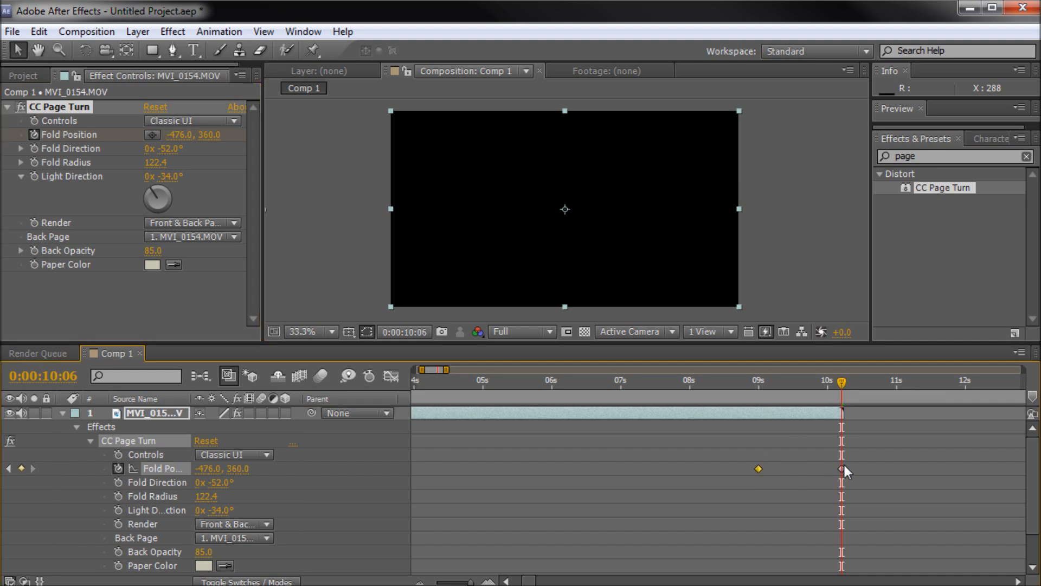
click(840, 468)
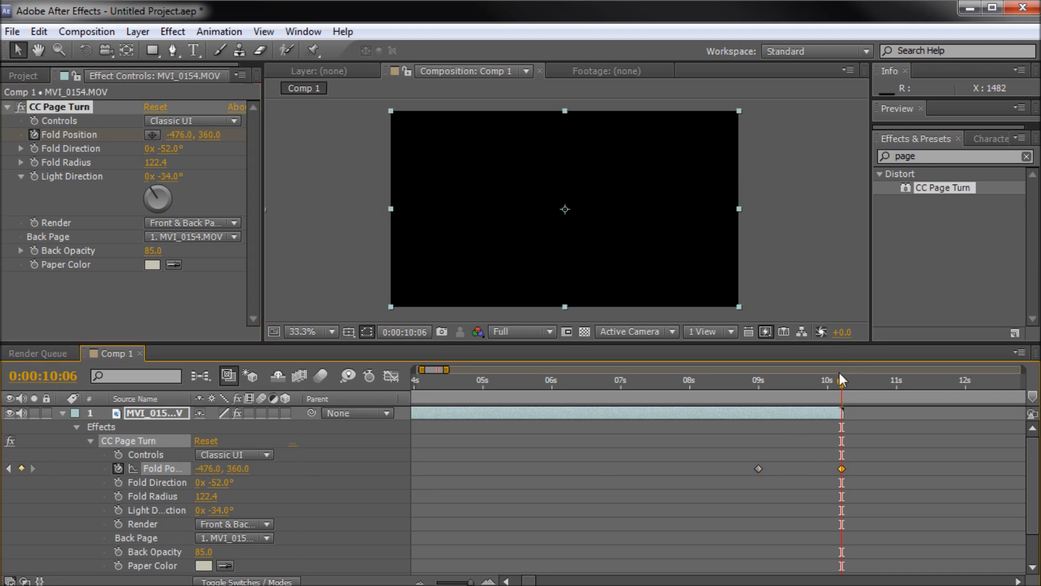
click(765, 380)
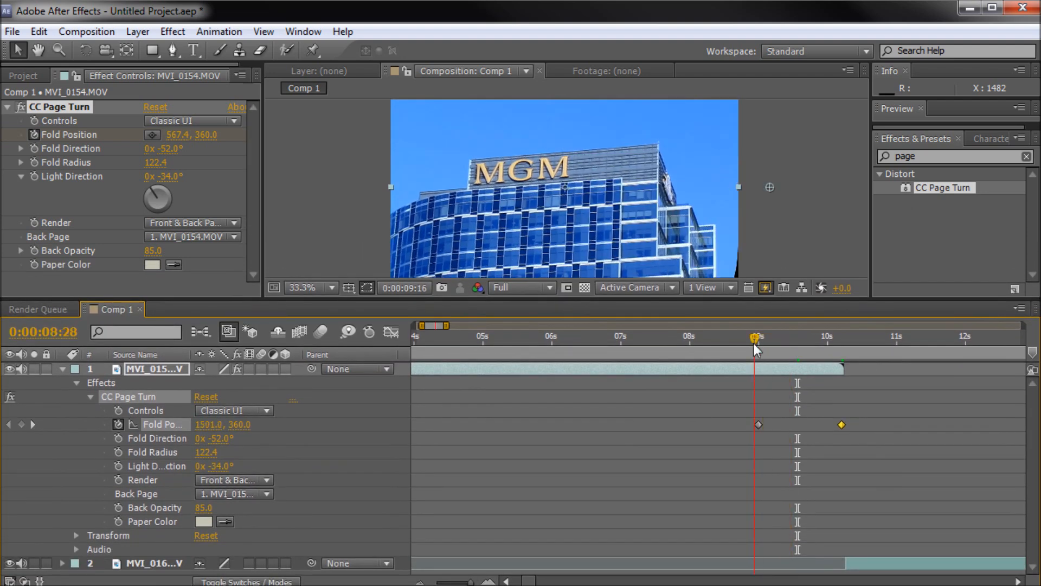
Move the first Fold Position keyframe to about 9:13 and preview the tower reveal
drag(754, 337, 763, 337)
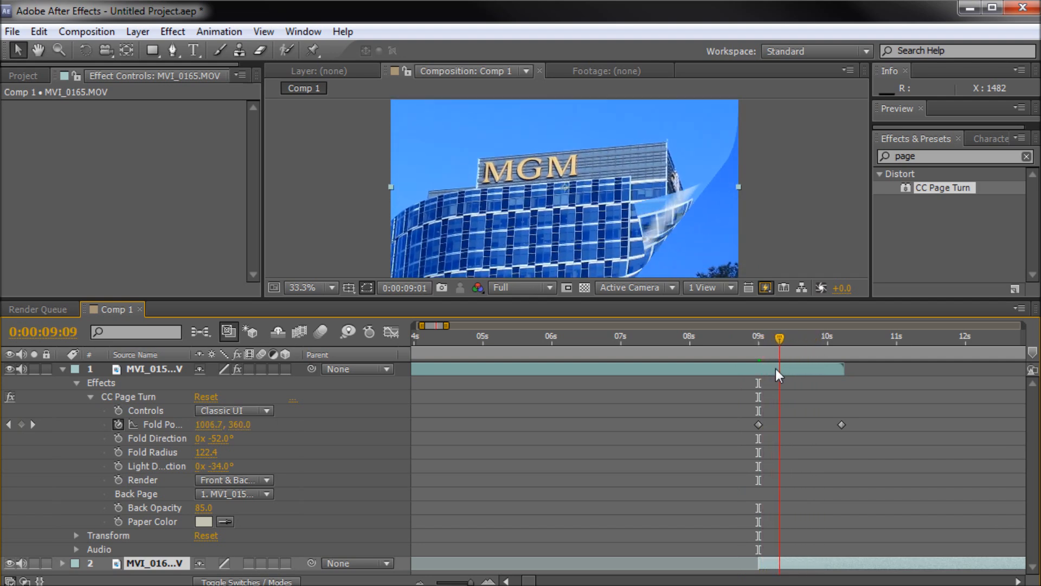
drag(777, 338, 757, 339)
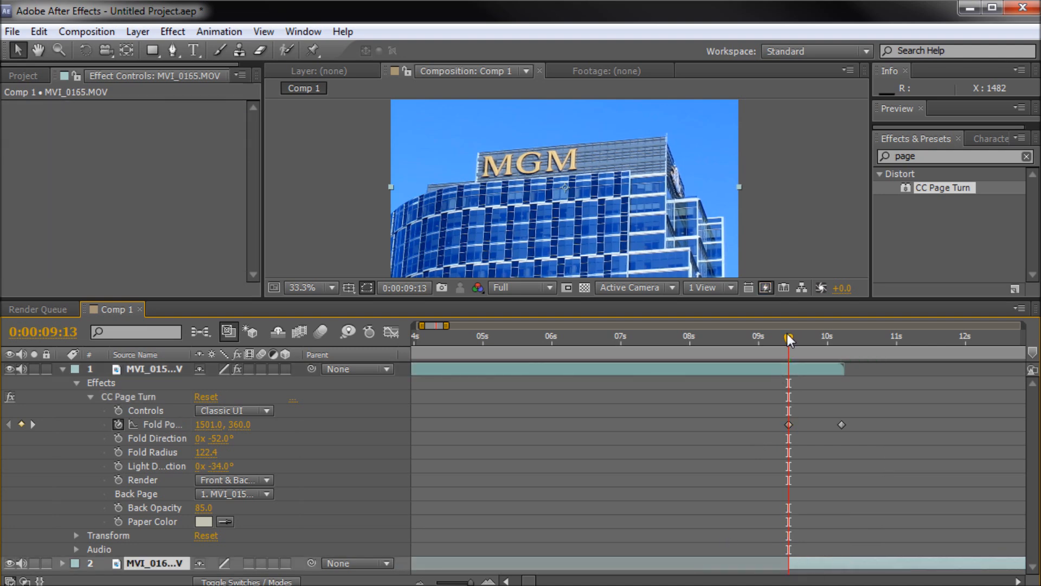
drag(789, 338, 801, 337)
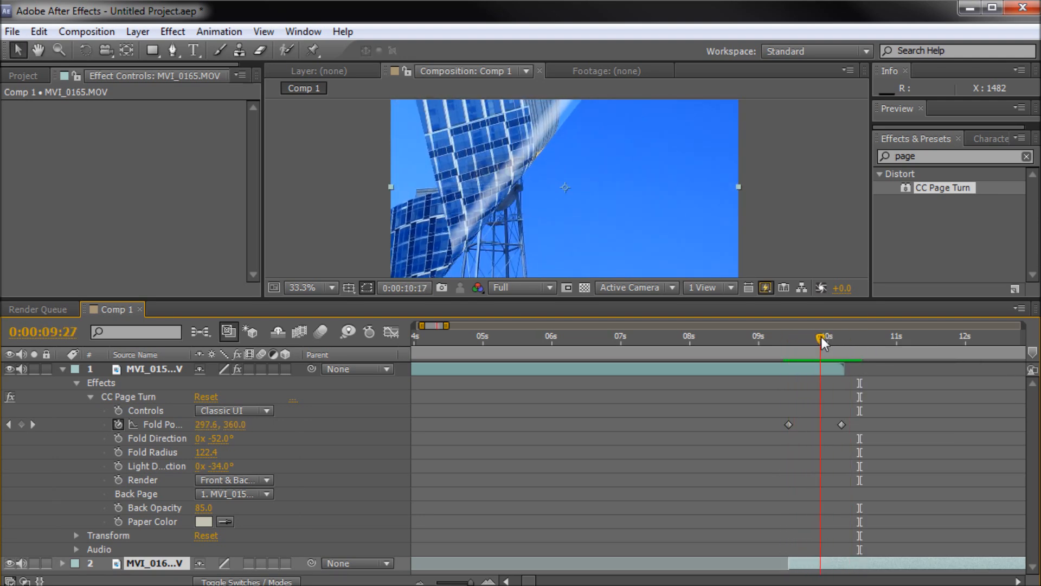
drag(820, 336, 844, 336)
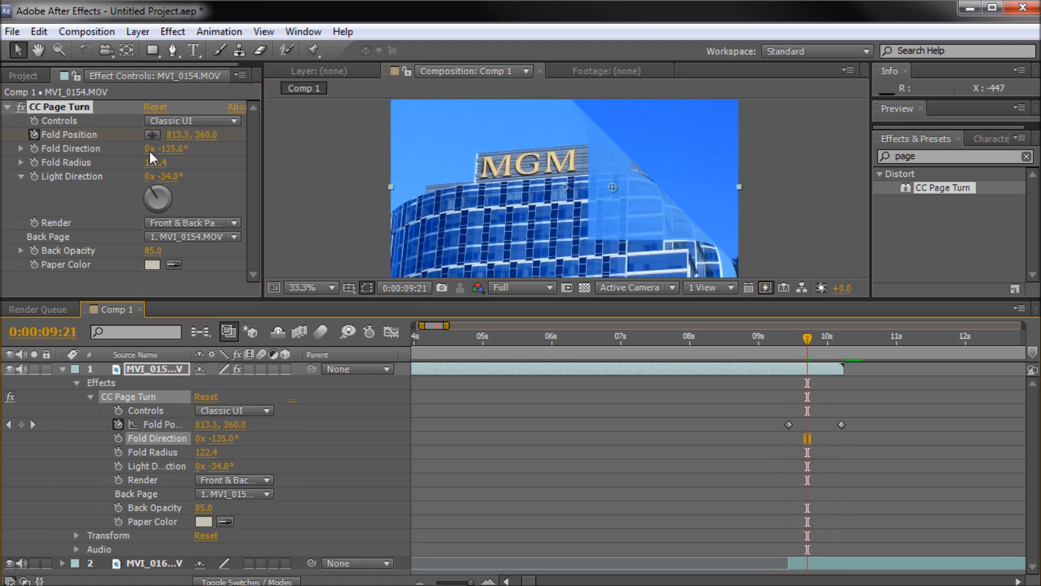
Try several CC Page Turn fold direction angles, settling on -55°
drag(165, 148, 207, 148)
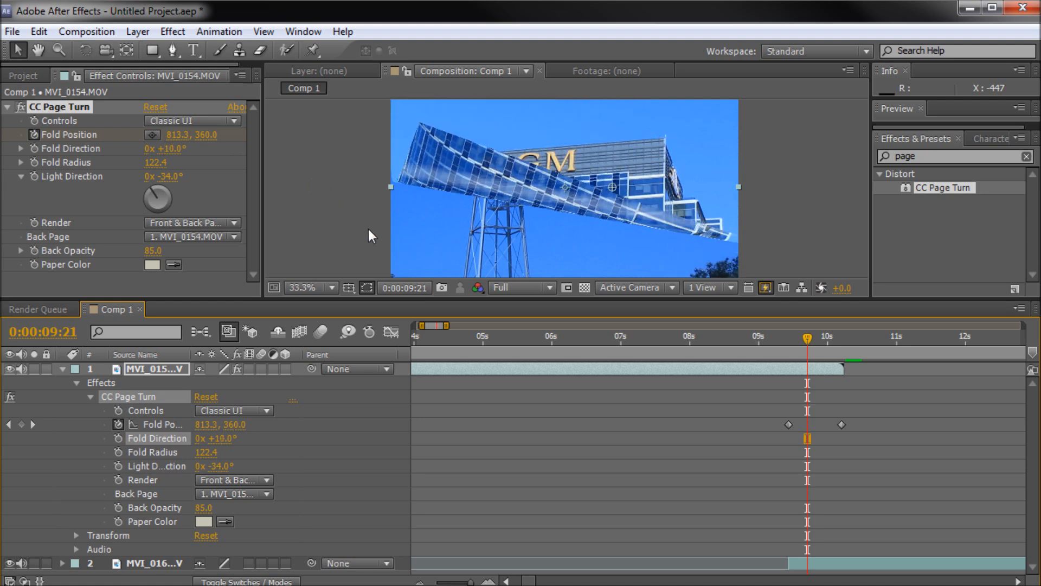
drag(216, 437, 186, 438)
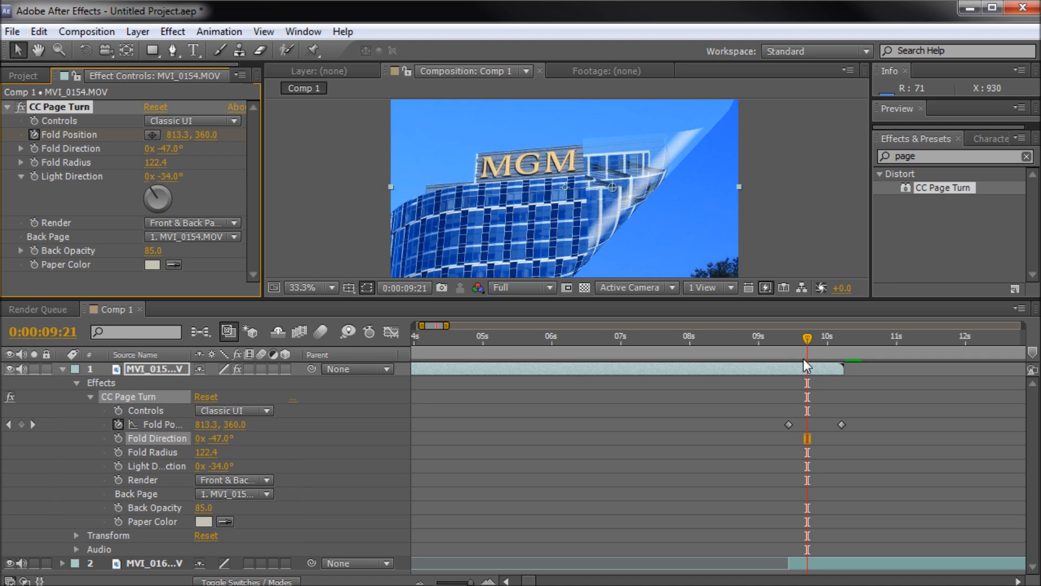
drag(805, 337, 818, 337)
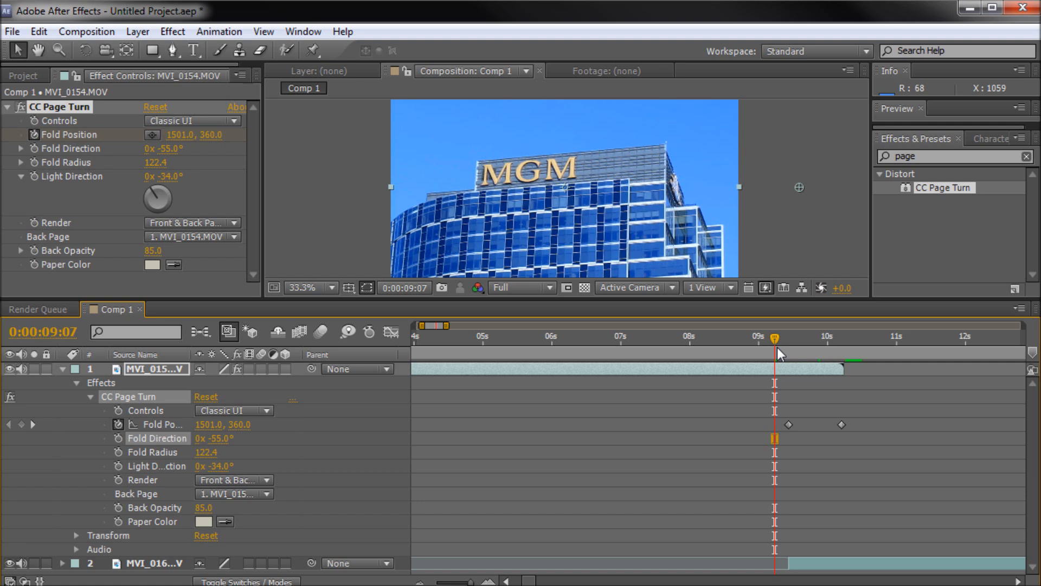
mouse_move(945, 188)
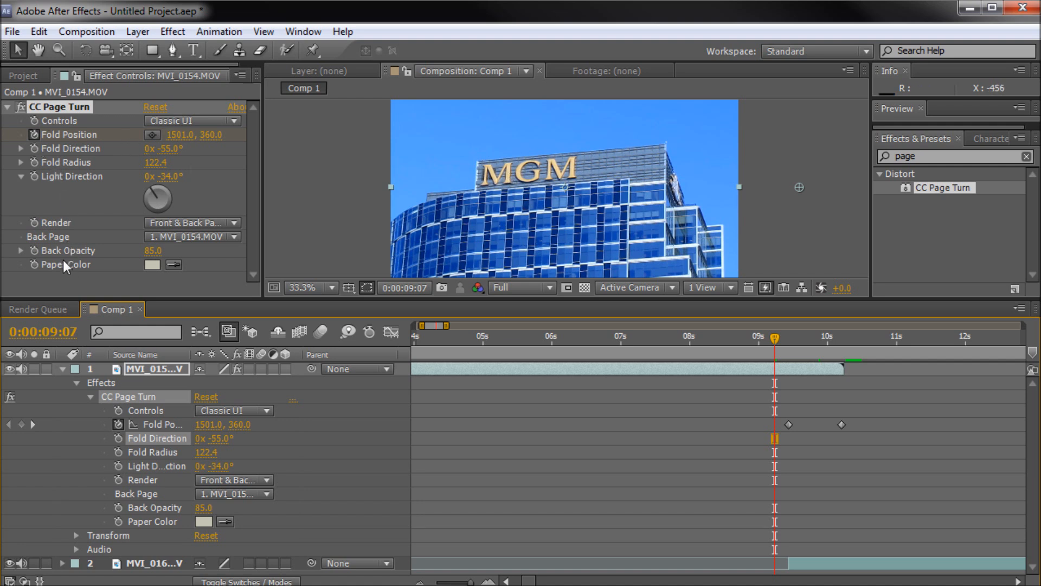
mouse_move(96, 183)
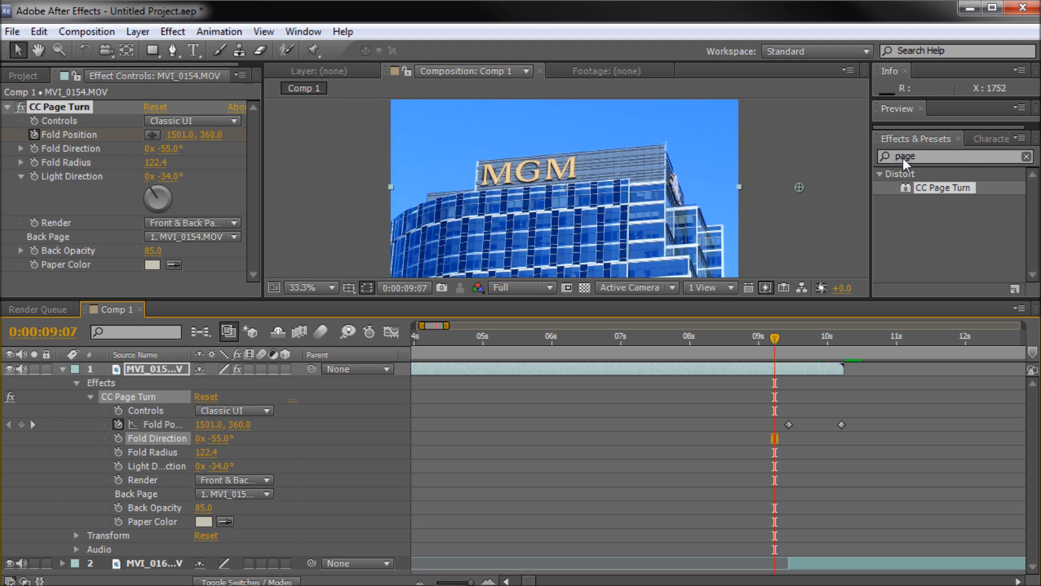
mouse_move(753, 205)
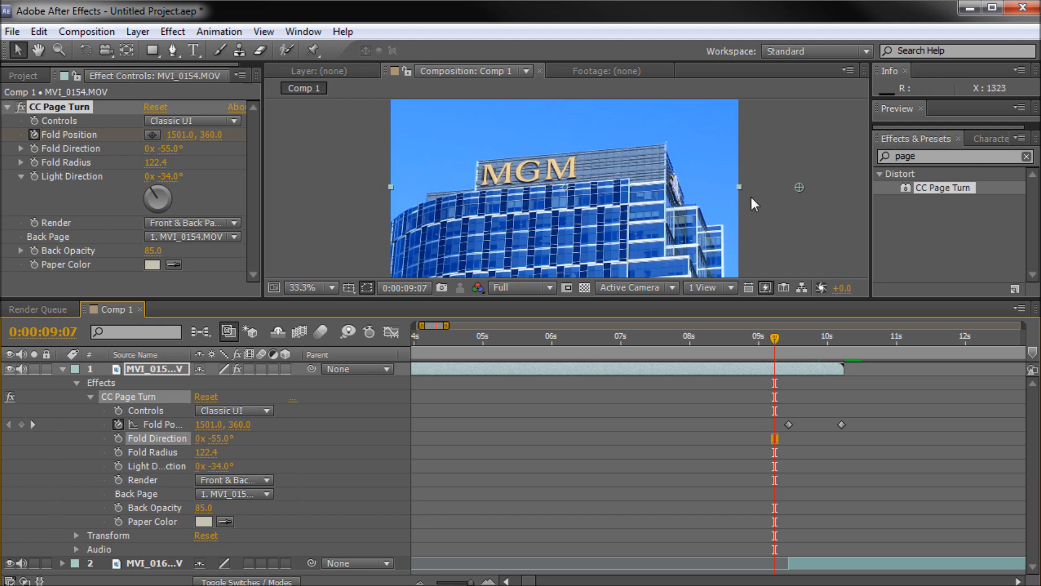
mouse_move(775, 338)
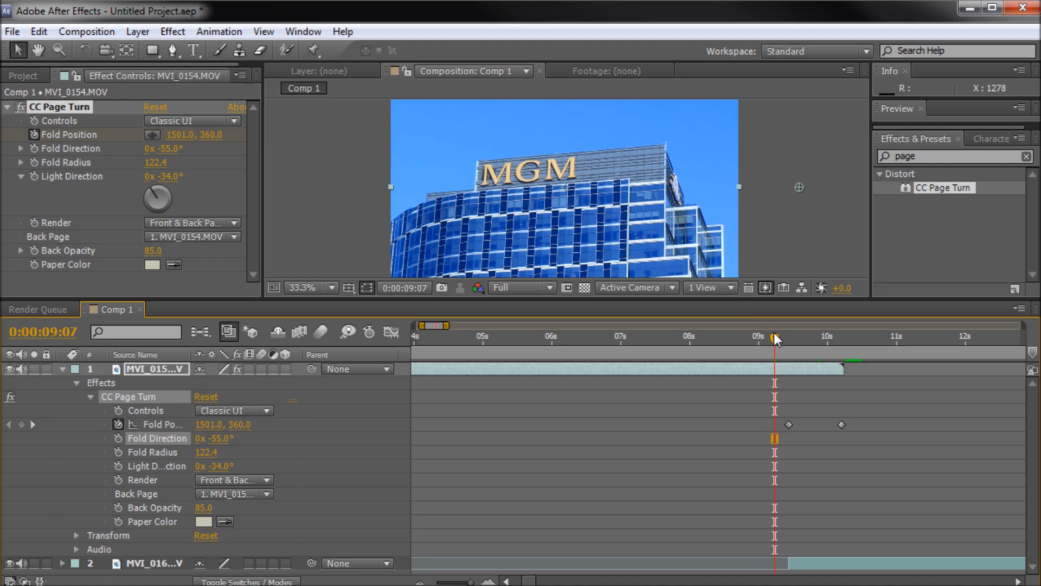
mouse_move(776, 339)
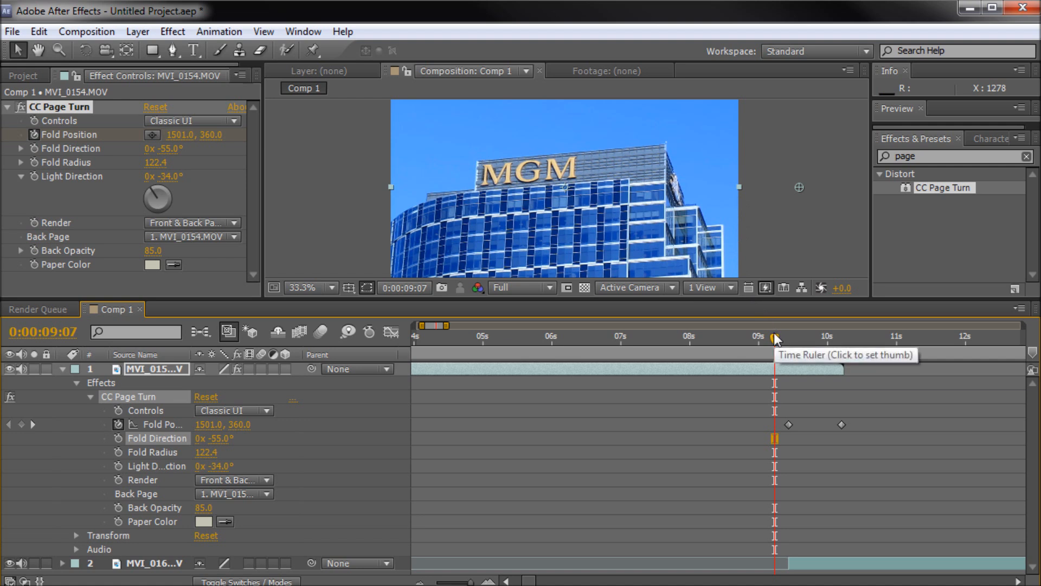